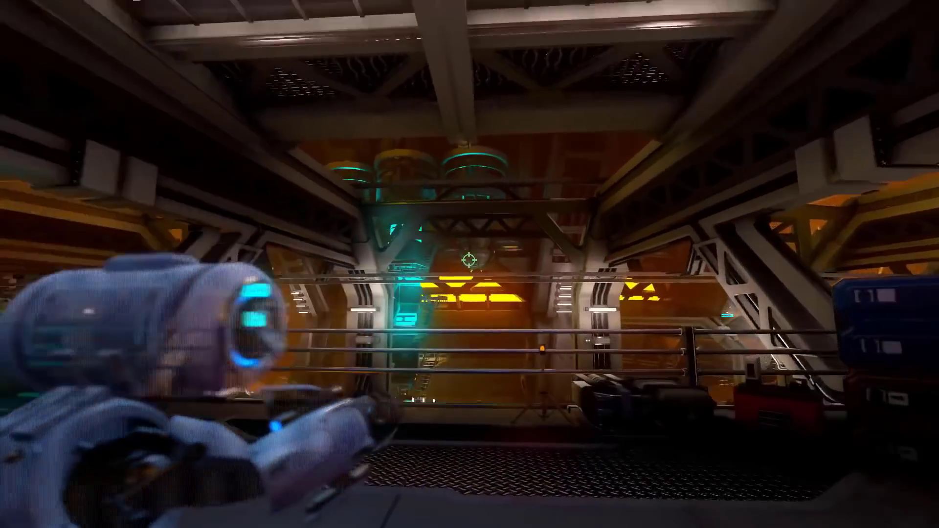
mouse_move(469, 264)
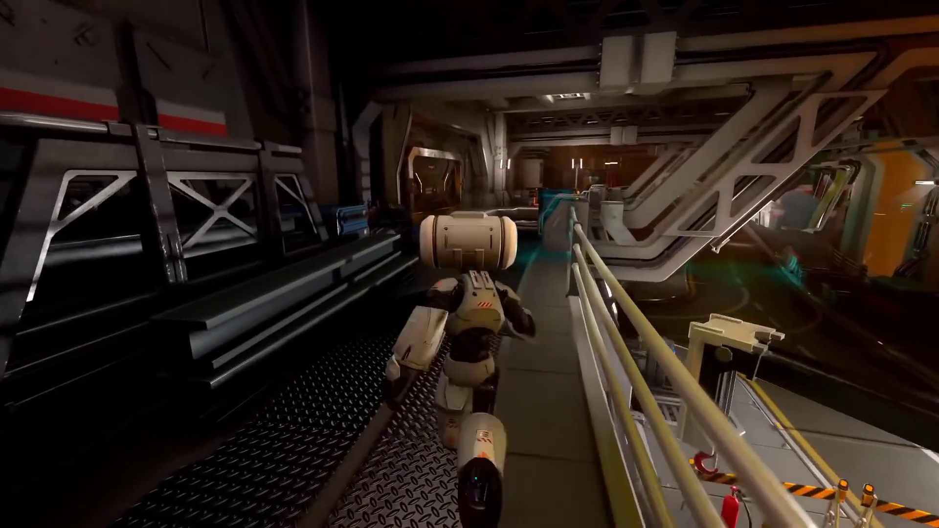
mouse_move(469, 264)
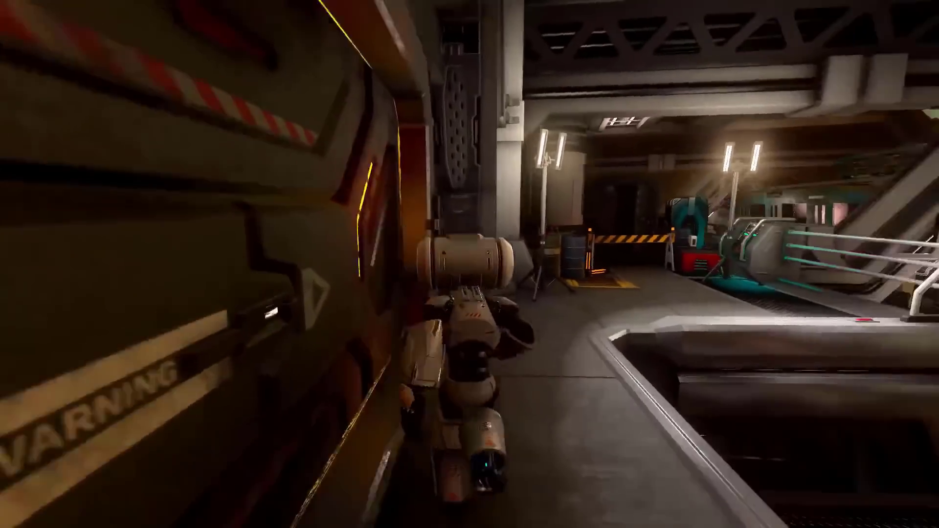
mouse_move(469, 264)
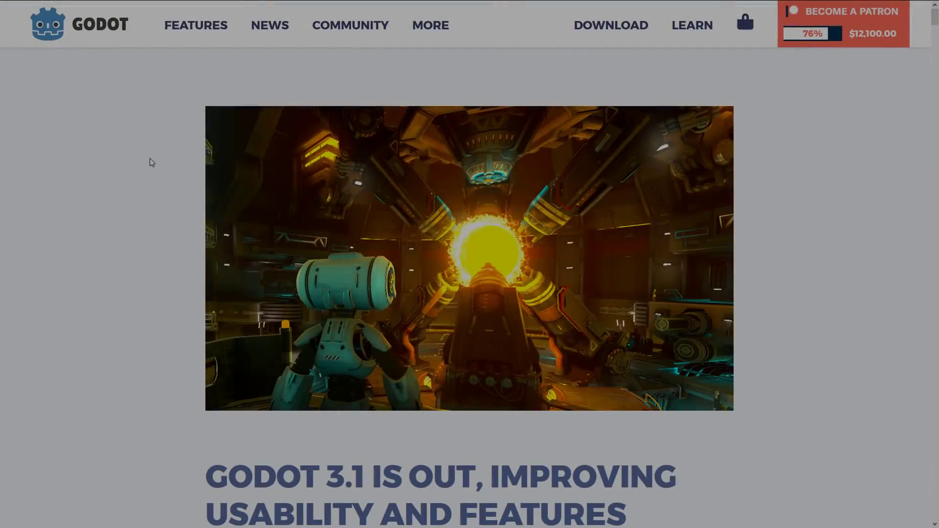
Step: Scroll through the Godot 3.1 post past 2D skeletons, Softbody, Ragdolls and CSG to OpenSimplex and NoiseTexture
scroll(down, 3)
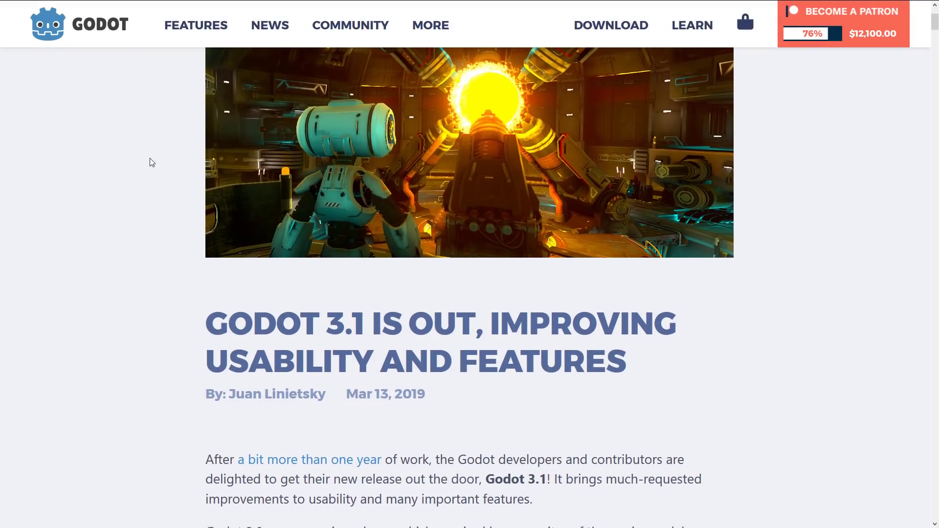
scroll(down, 3)
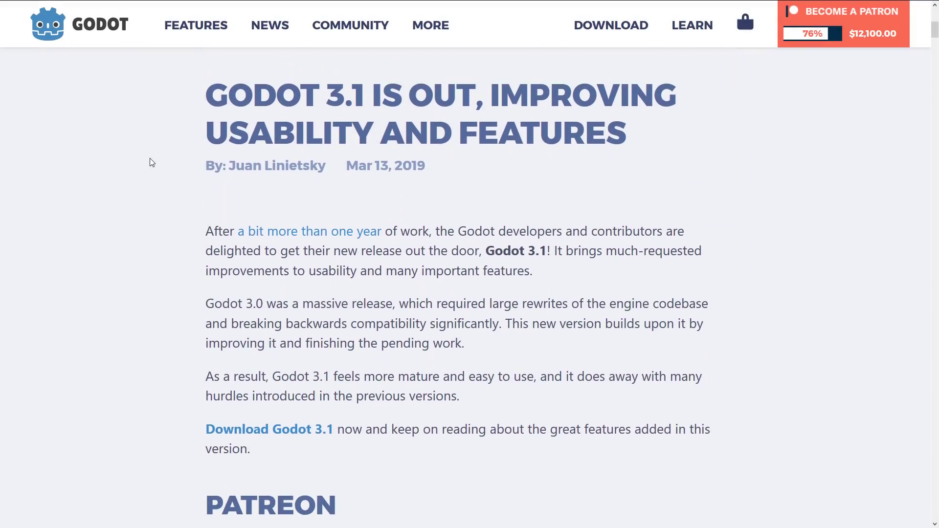
scroll(down, 3)
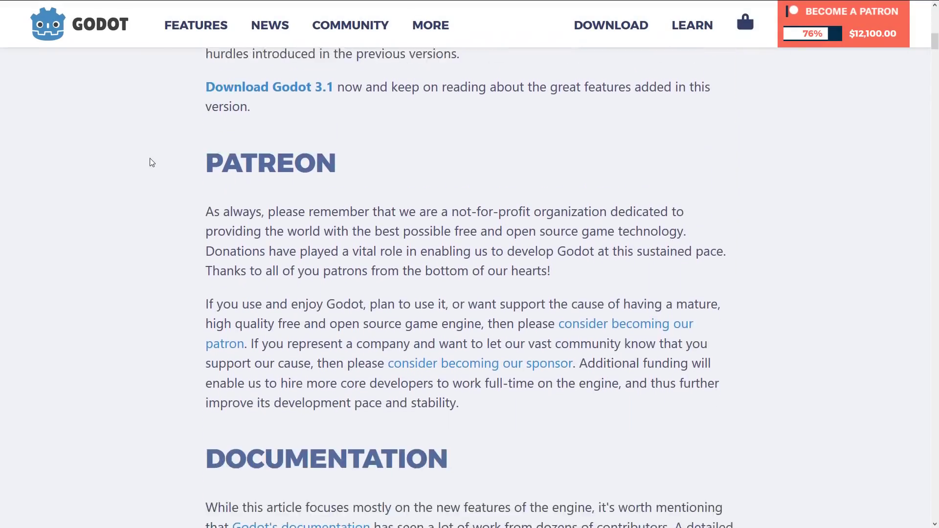
scroll(down, 3)
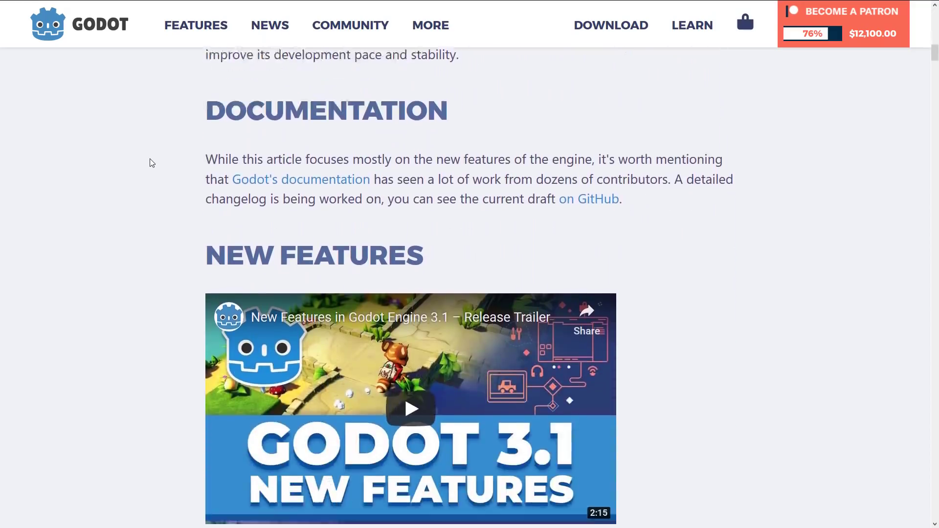
scroll(down, 3)
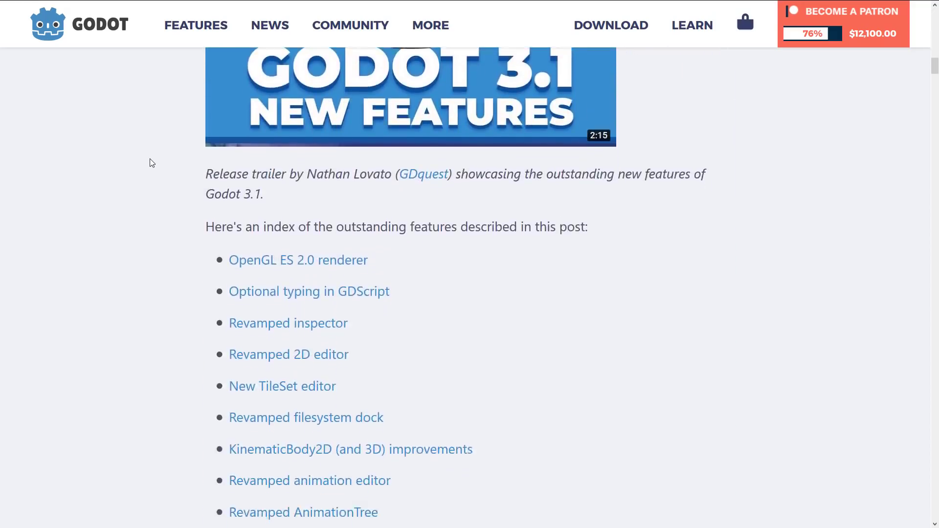
scroll(down, 3)
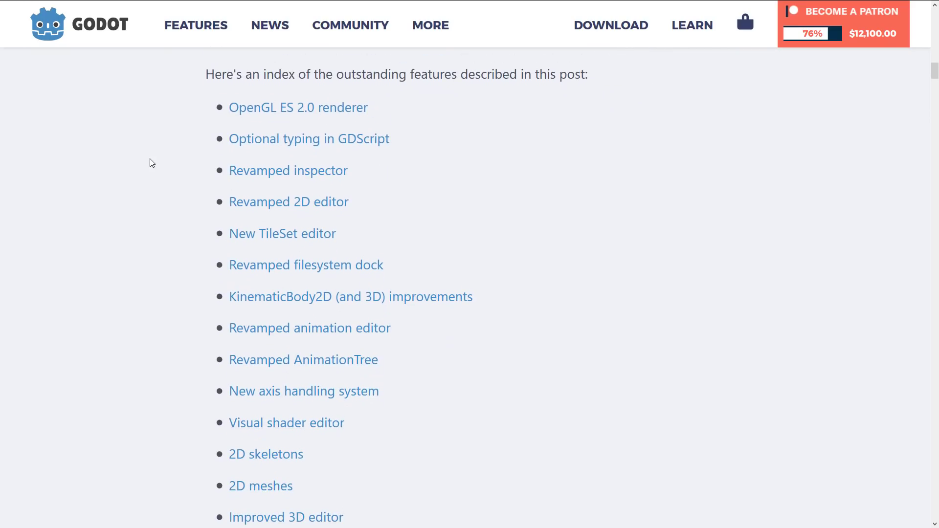
scroll(down, 3)
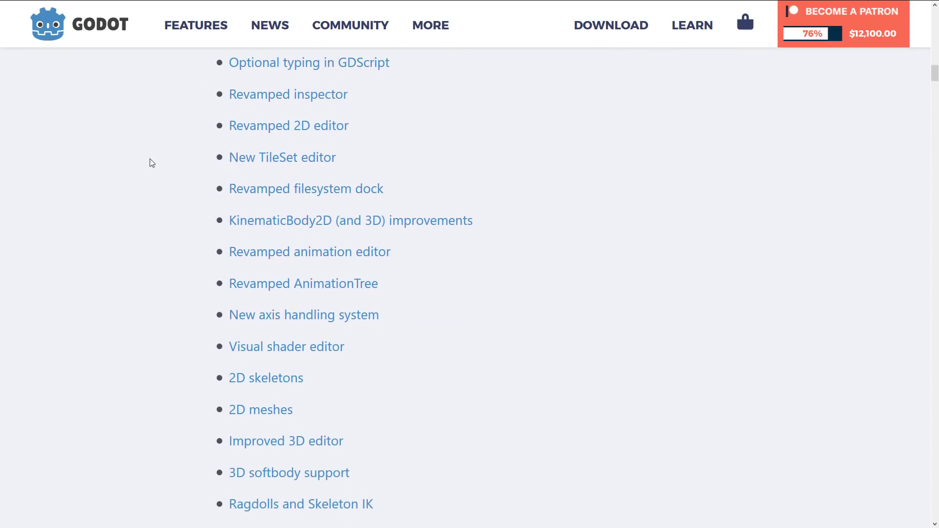
scroll(down, 3)
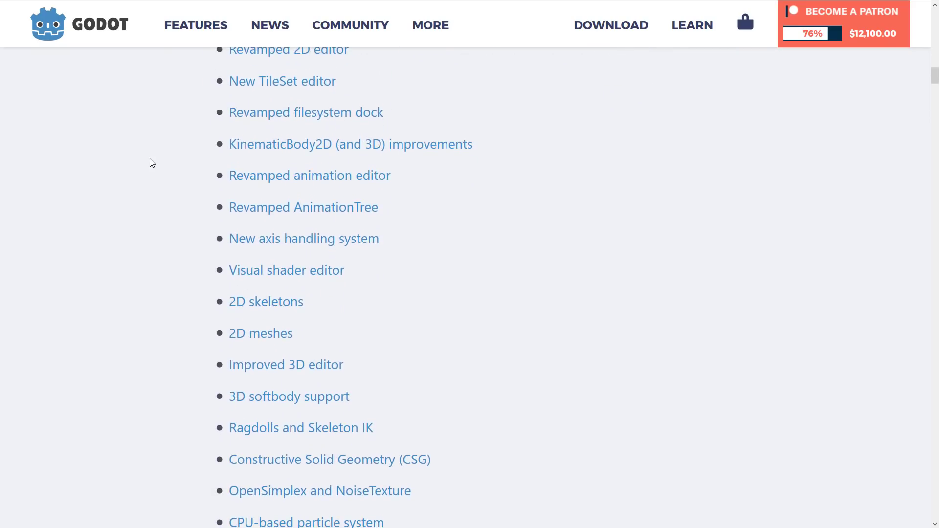
scroll(down, 3)
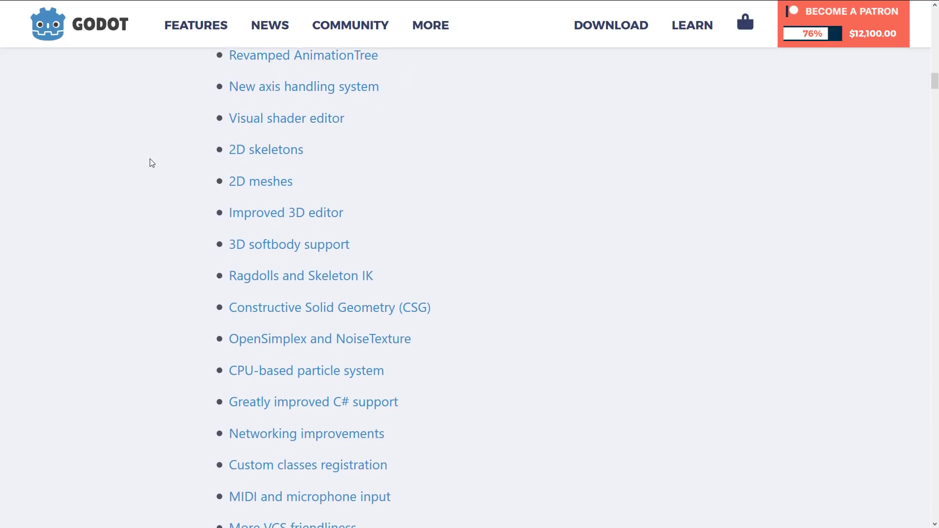
scroll(down, 3)
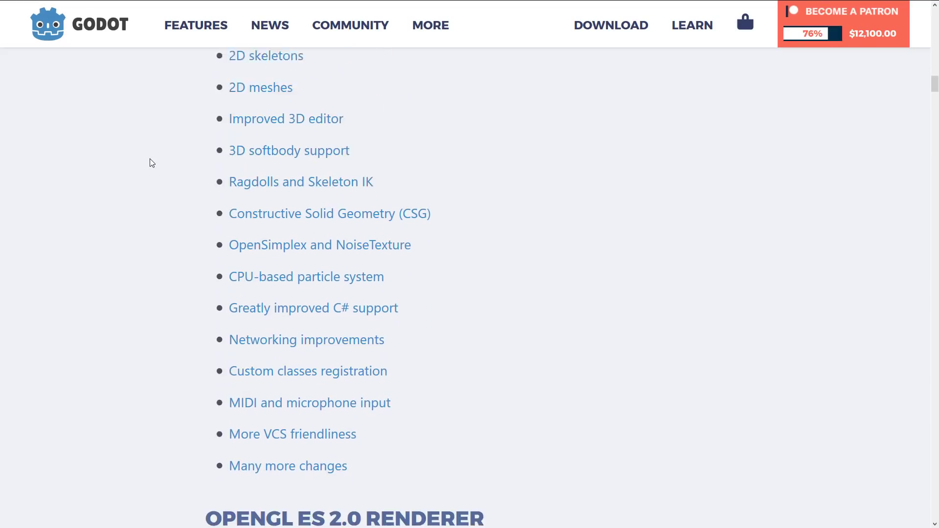
scroll(down, 3)
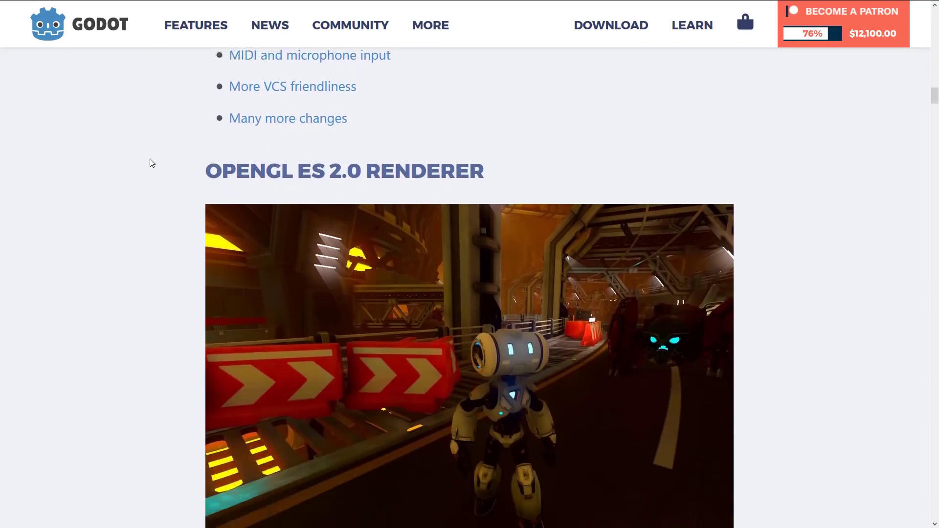
scroll(down, 3)
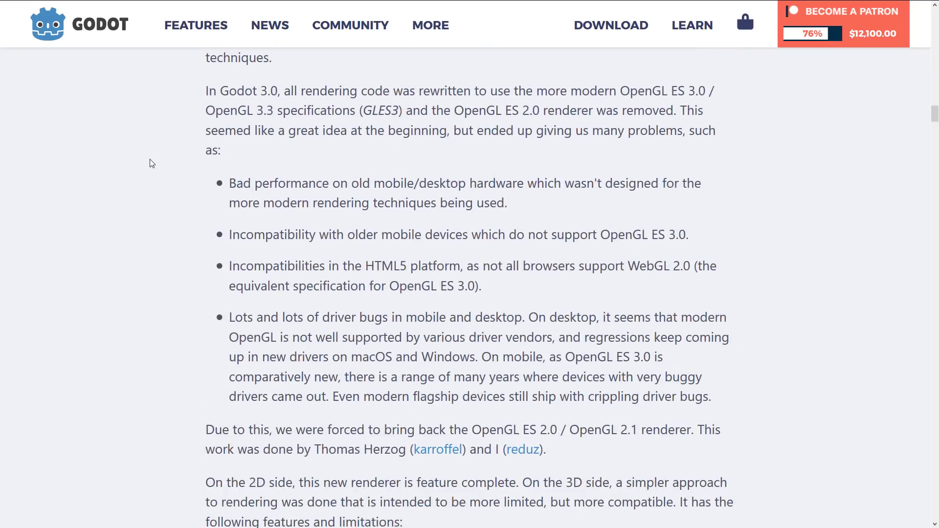
scroll(down, 3)
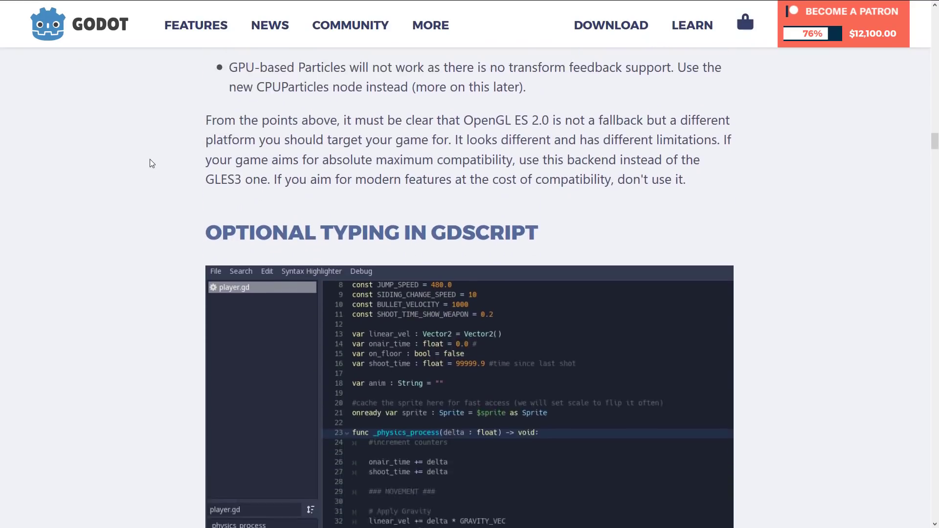
scroll(down, 3)
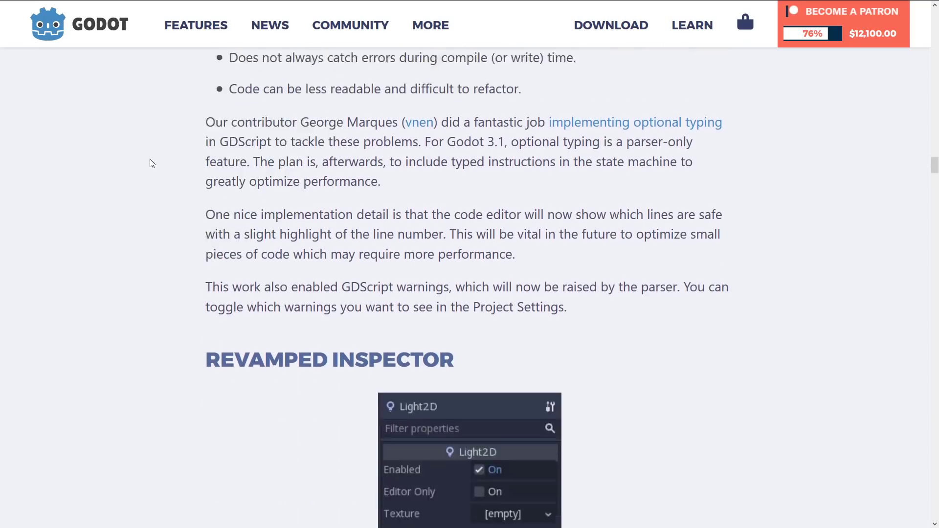
scroll(down, 3)
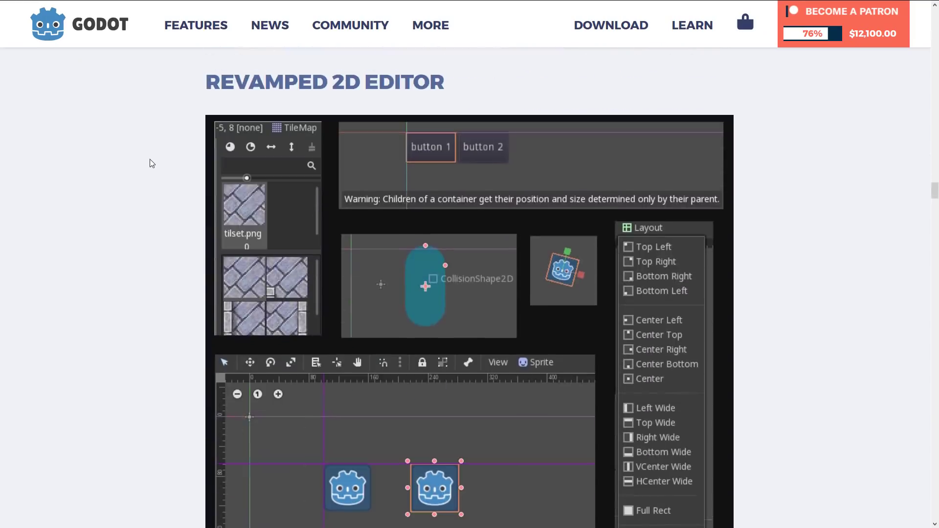
scroll(down, 3)
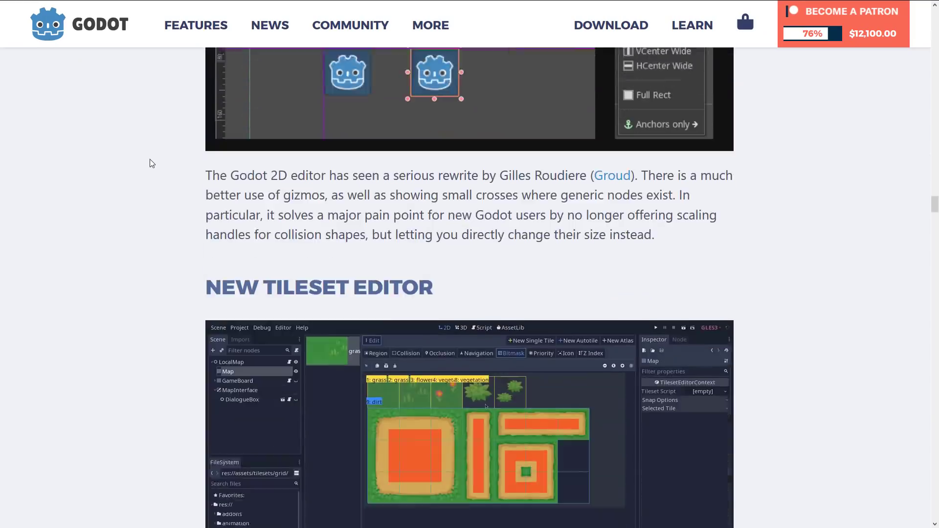
scroll(down, 3)
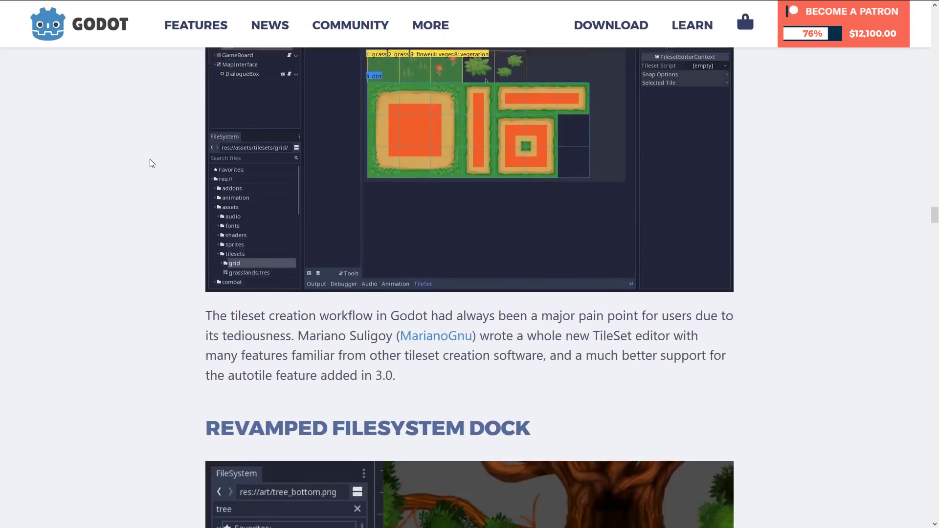
scroll(down, 3)
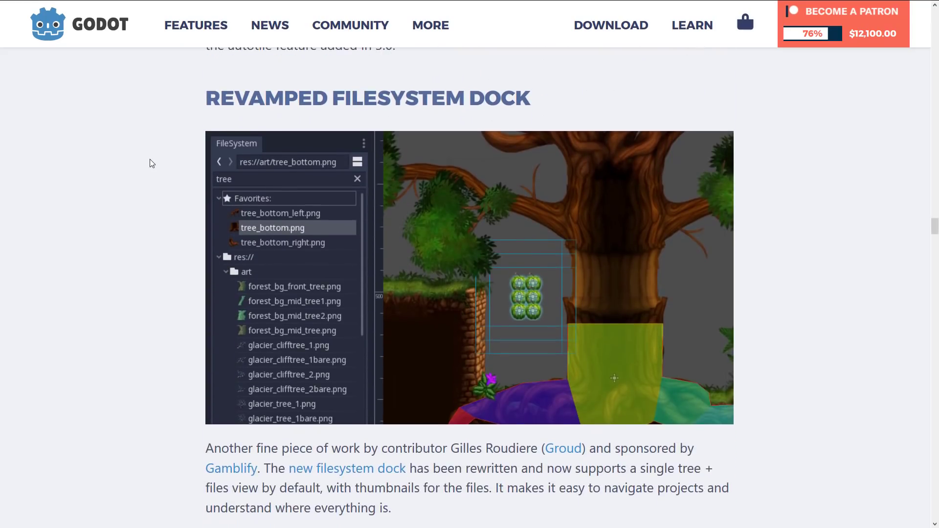
scroll(down, 3)
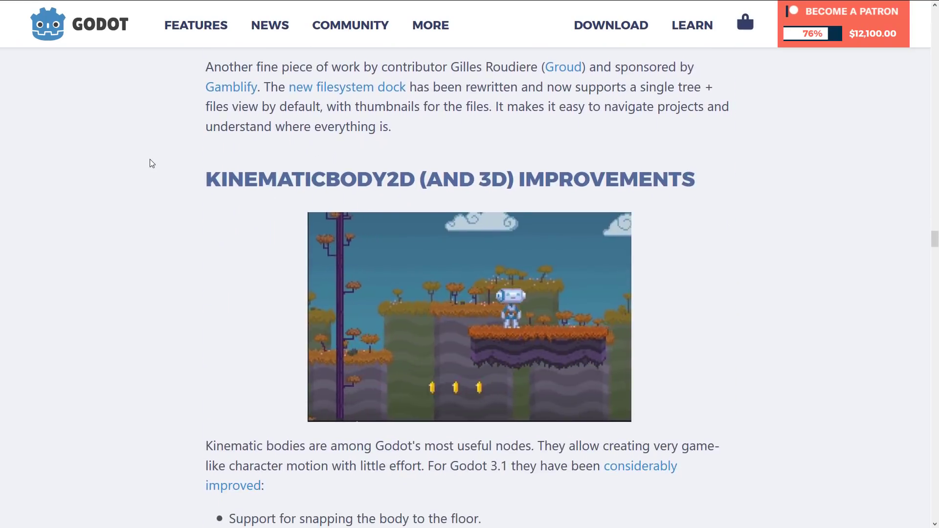
scroll(down, 3)
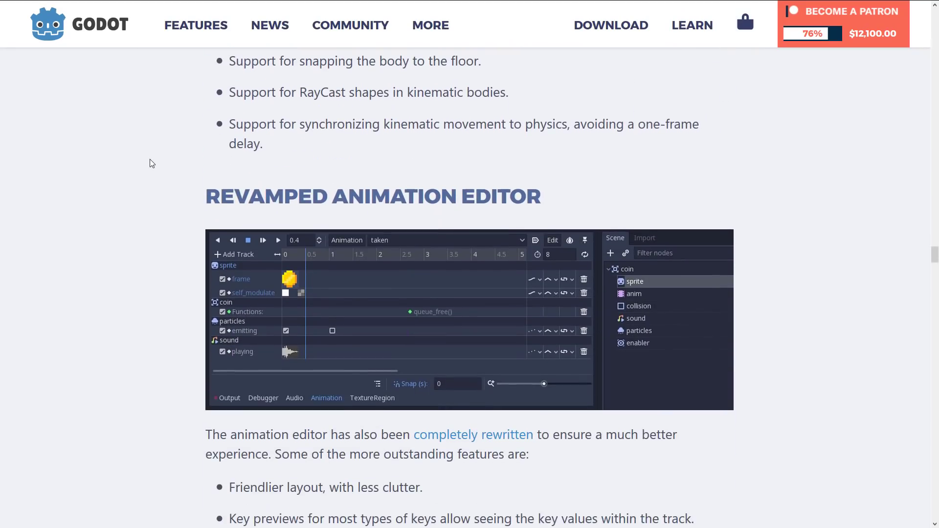
scroll(down, 3)
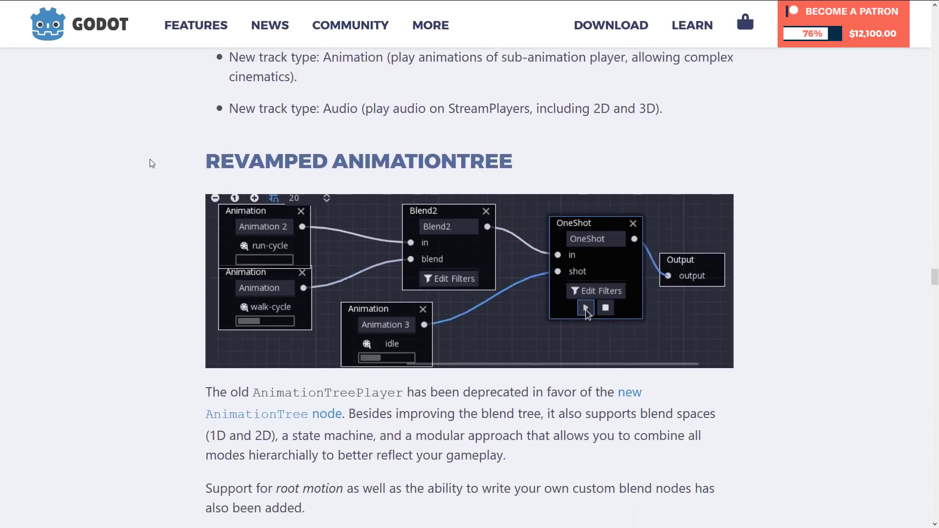
scroll(down, 3)
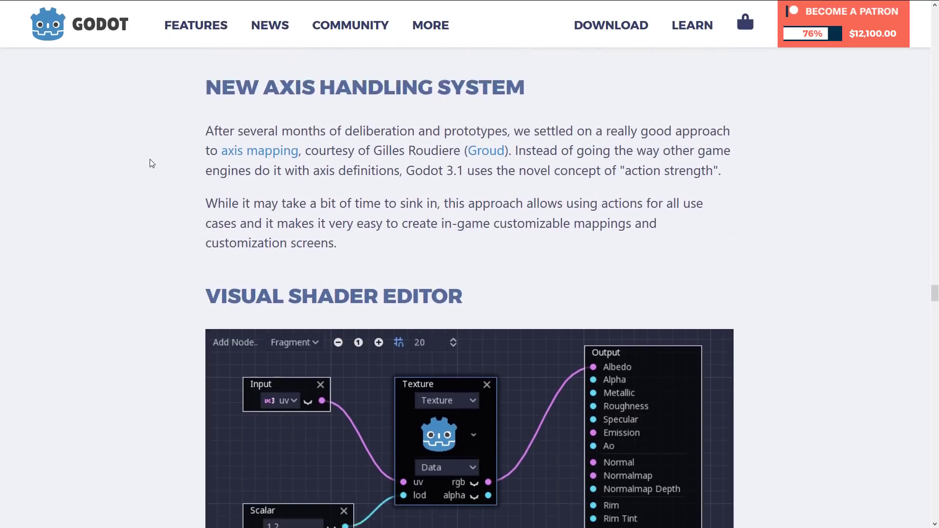
scroll(down, 3)
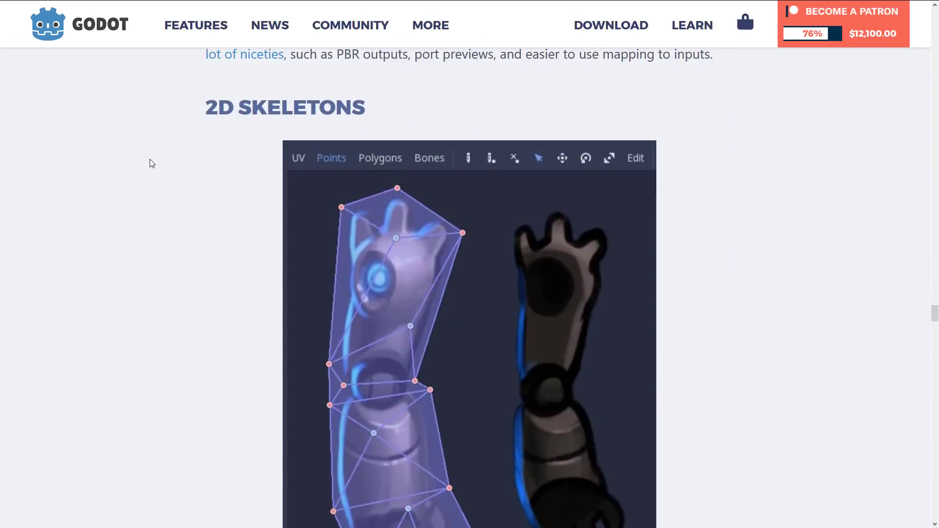
scroll(down, 3)
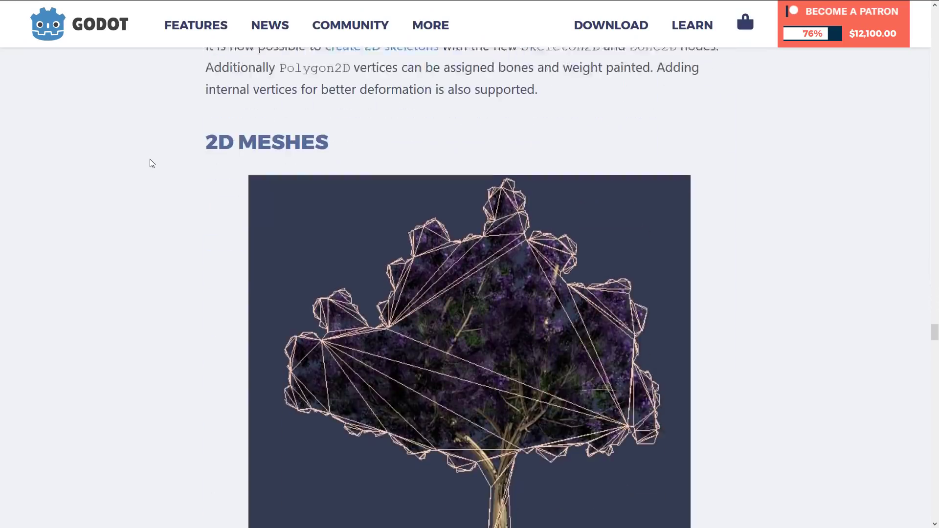
scroll(down, 3)
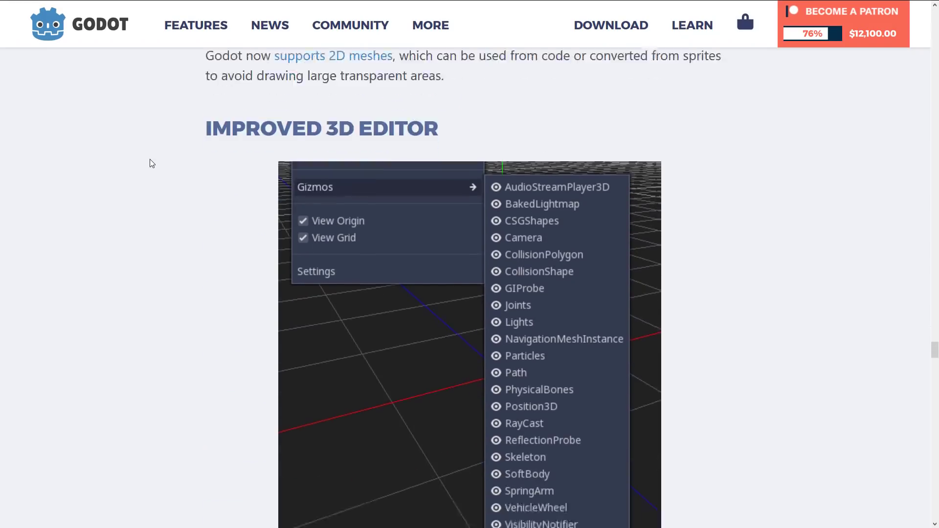
scroll(down, 3)
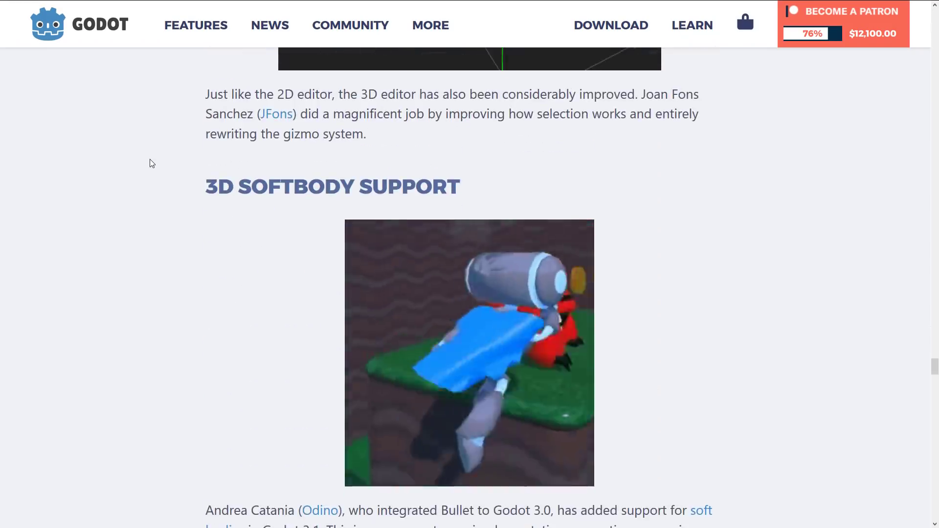
scroll(down, 3)
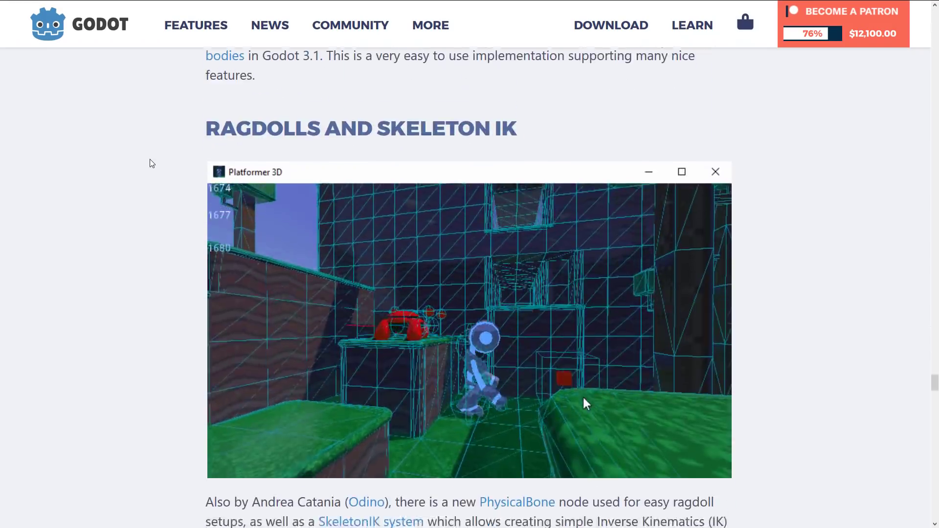
scroll(down, 3)
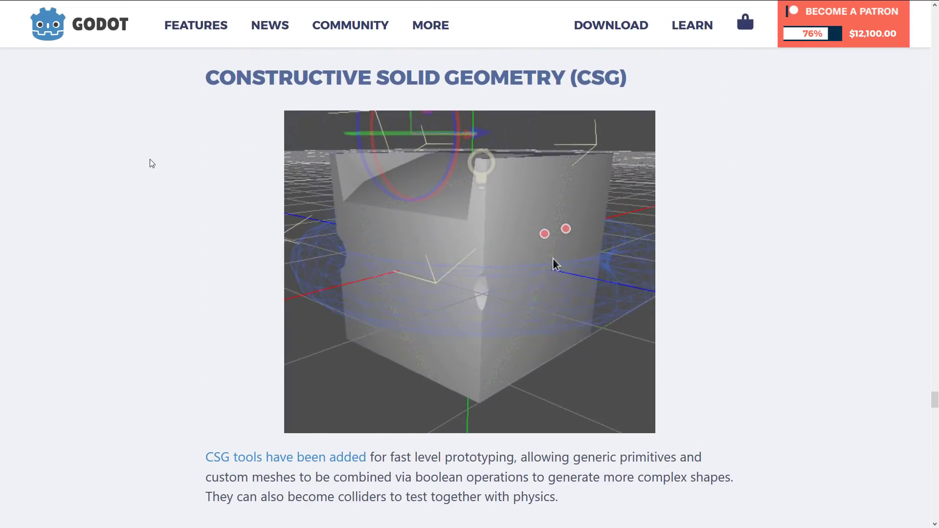
scroll(down, 3)
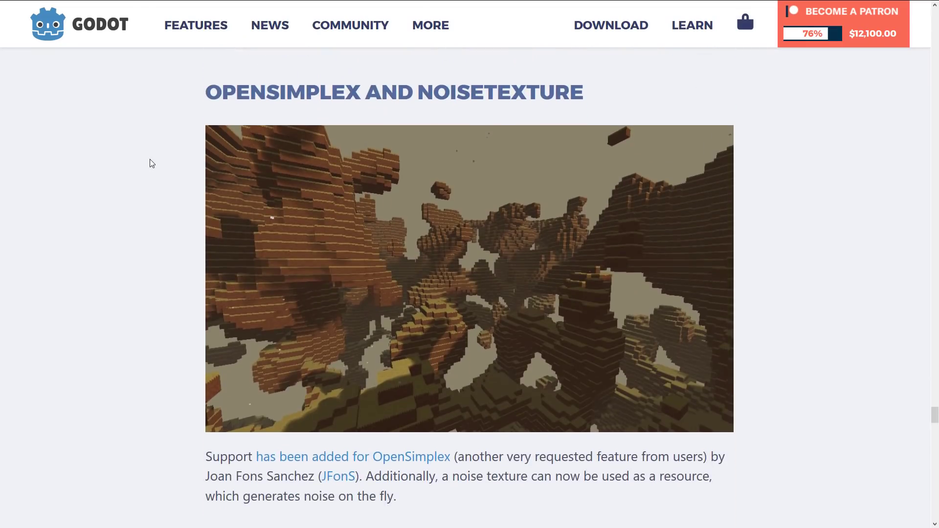
scroll(down, 3)
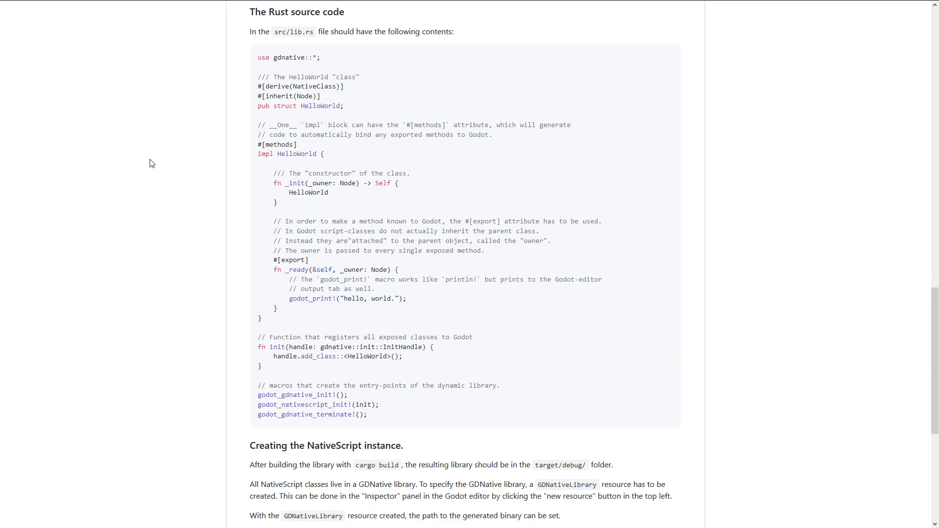
Step: Read the godot-rust README's Hello World walkthrough down to the License section
scroll(up, 3)
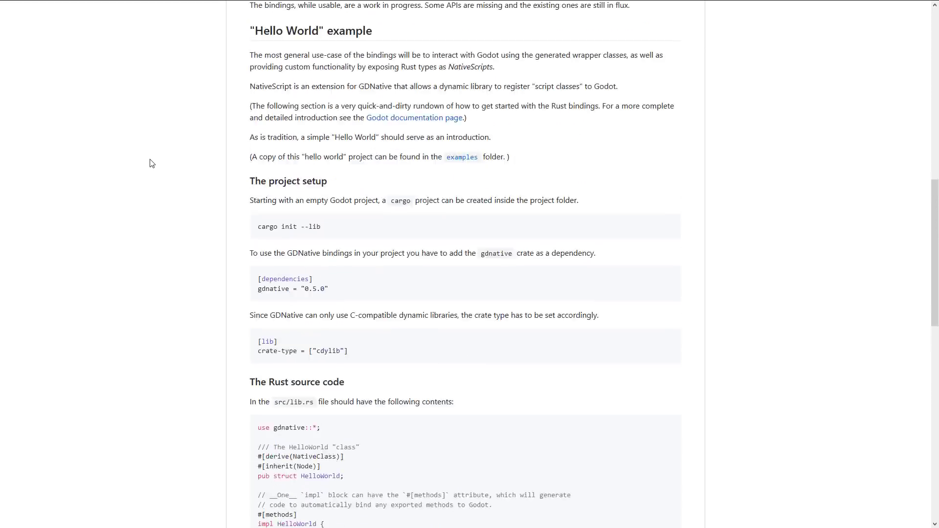
scroll(up, 3)
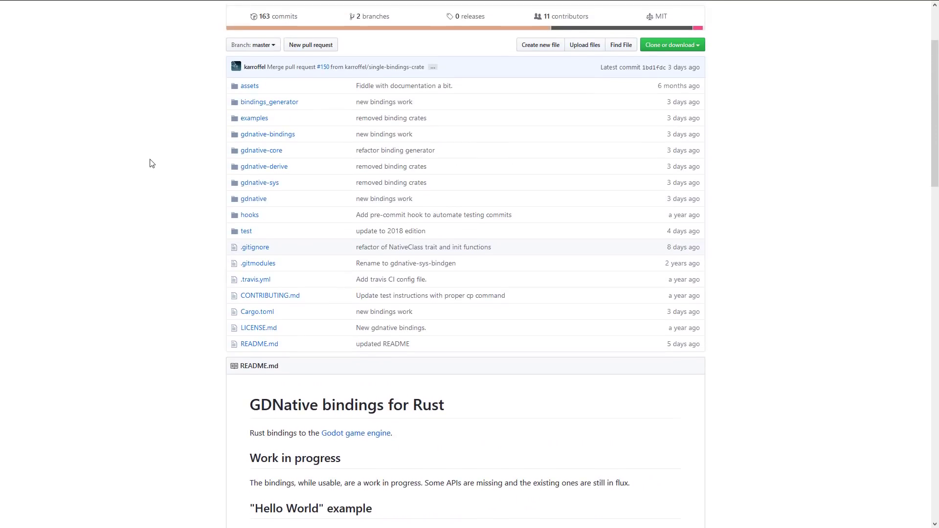
scroll(up, 3)
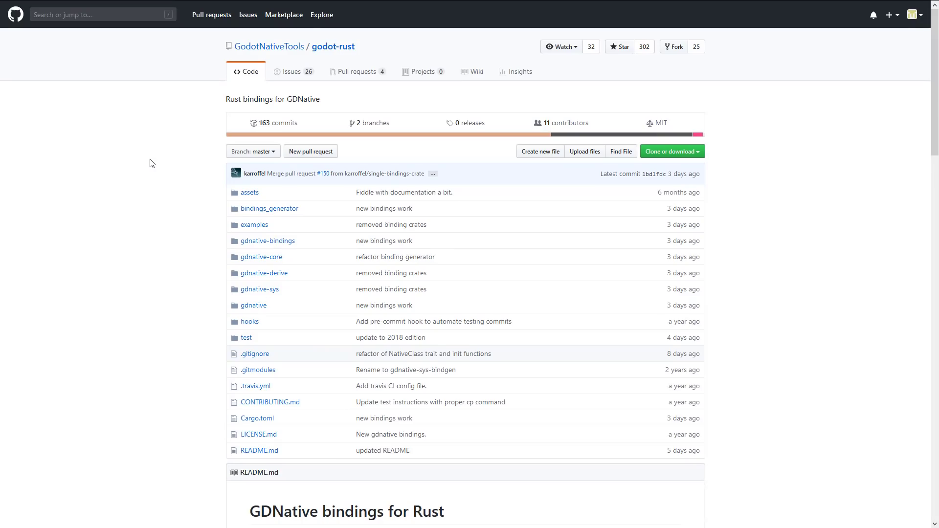
scroll(down, 3)
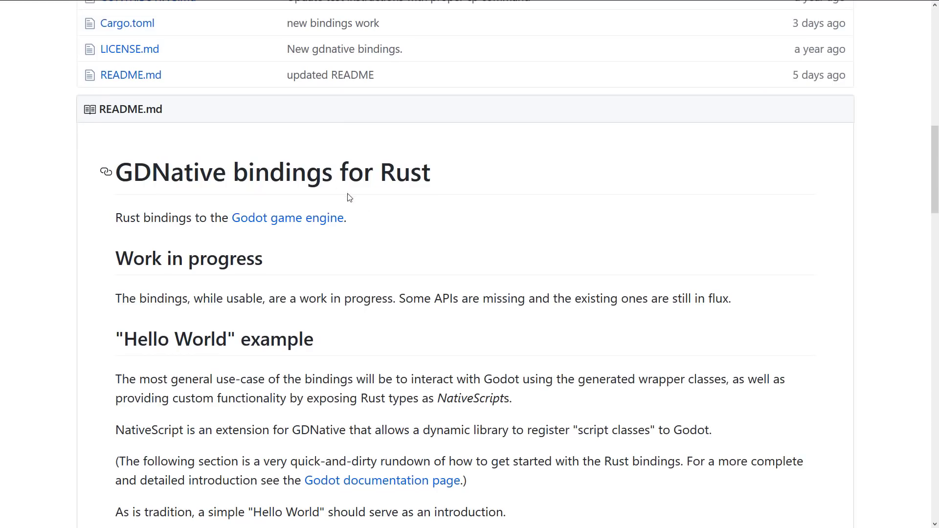
scroll(down, 3)
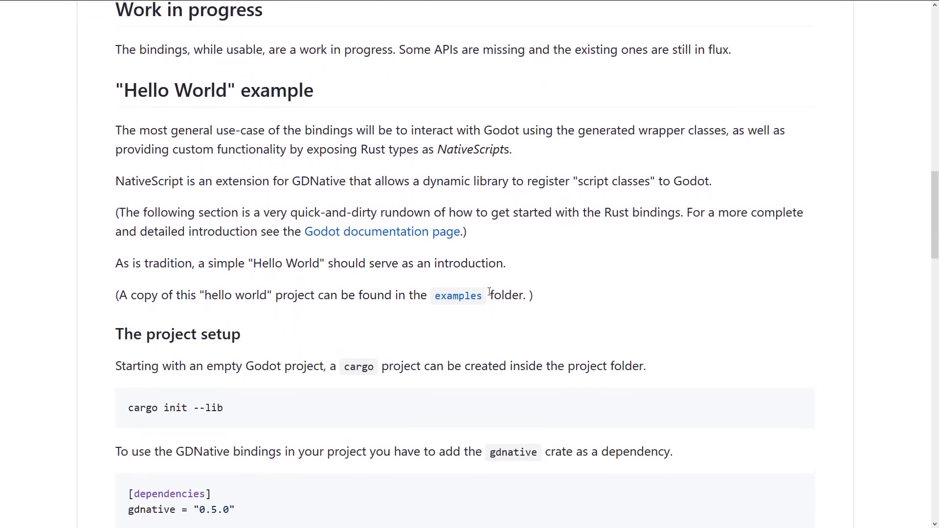
scroll(down, 3)
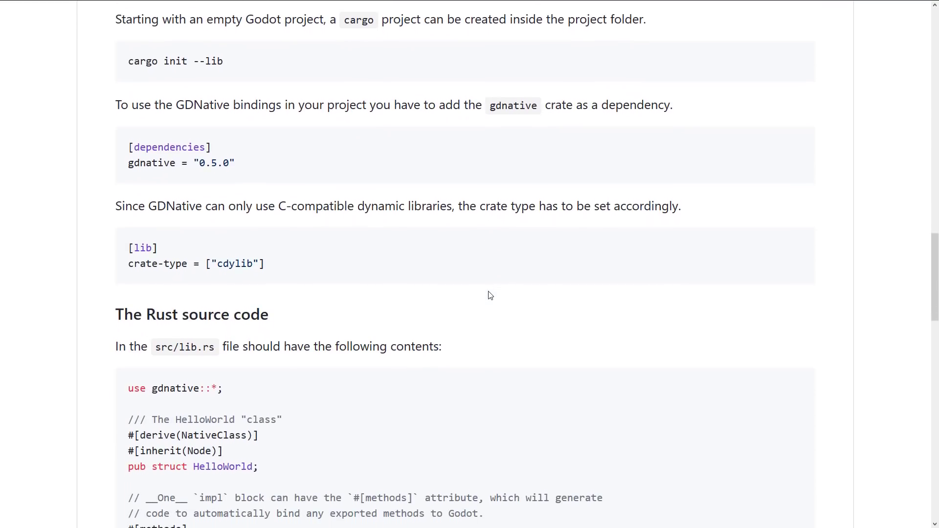
scroll(down, 3)
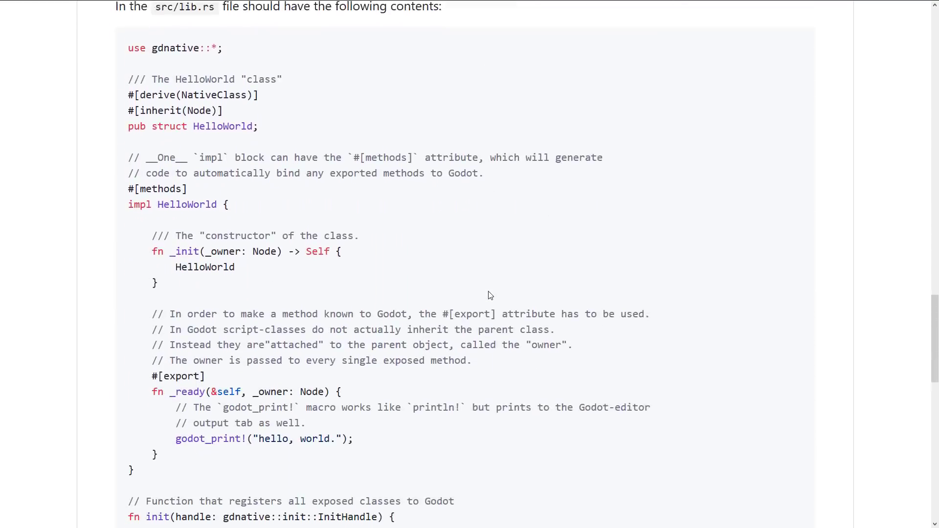
scroll(down, 3)
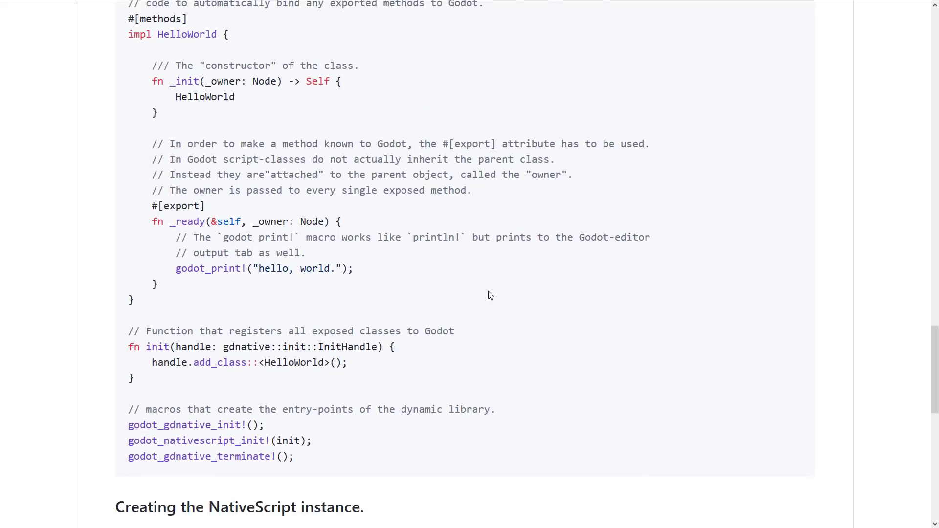
scroll(down, 3)
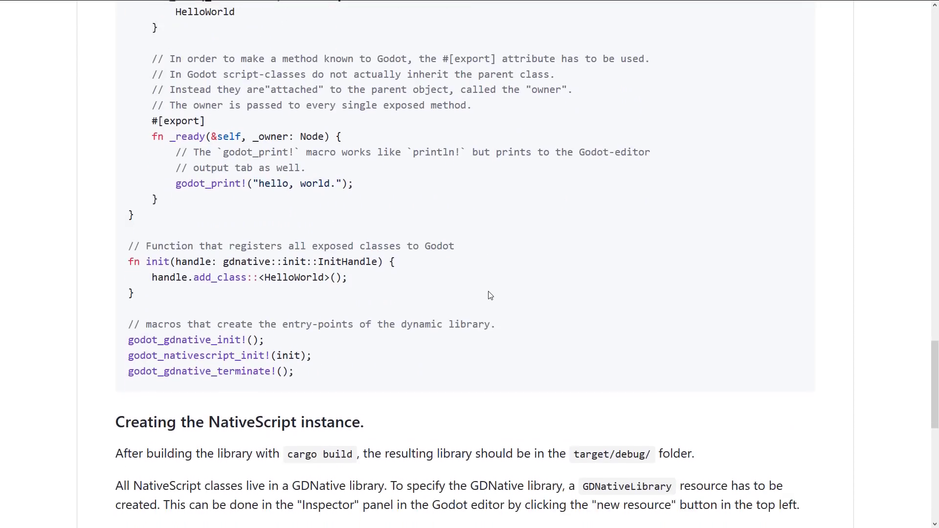
scroll(down, 3)
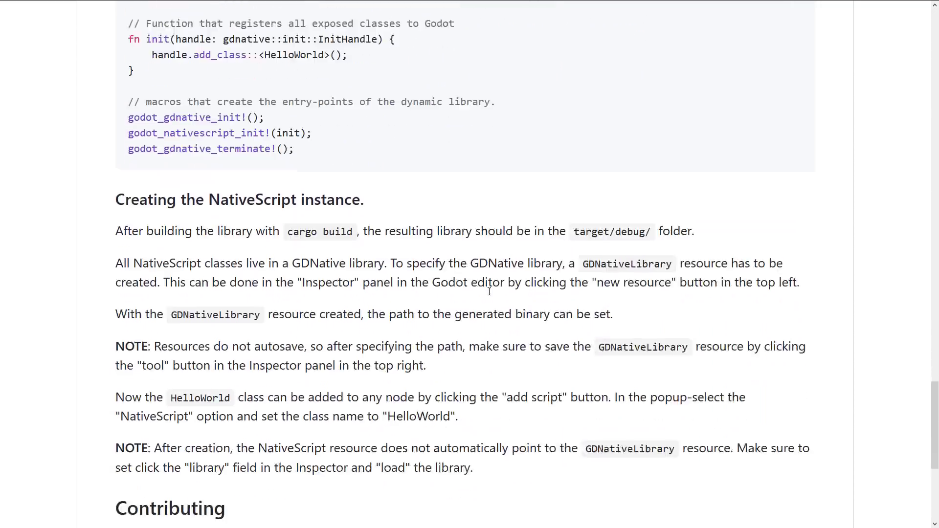
scroll(down, 3)
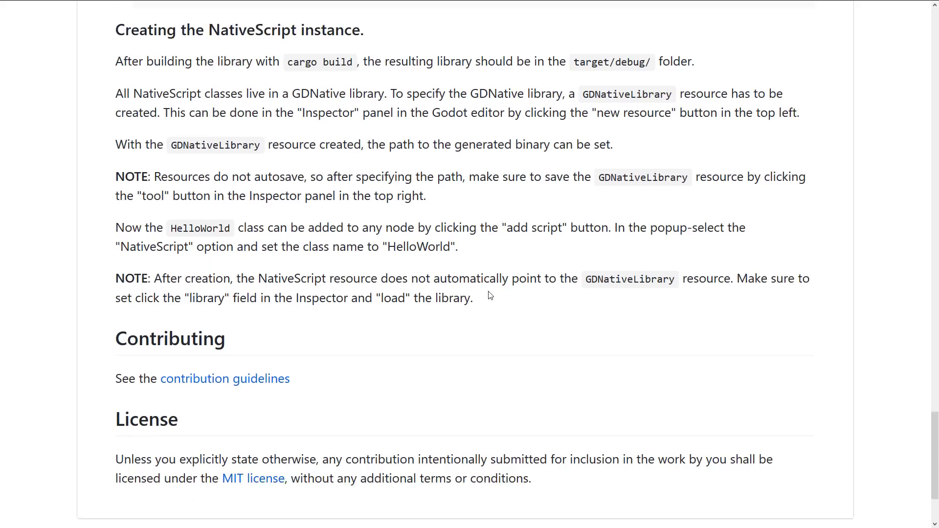
Step: Scroll back up to 'The Rust source code' section of the README
scroll(up, 3)
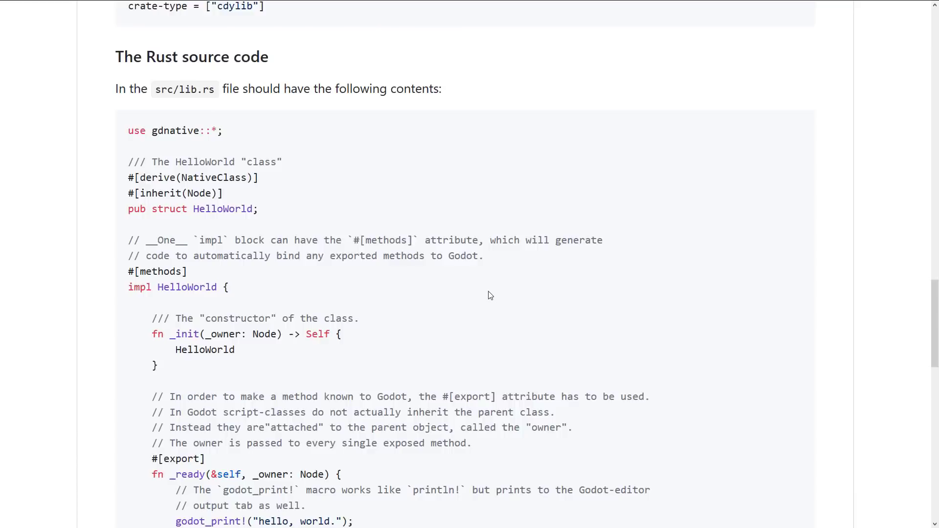
scroll(up, 3)
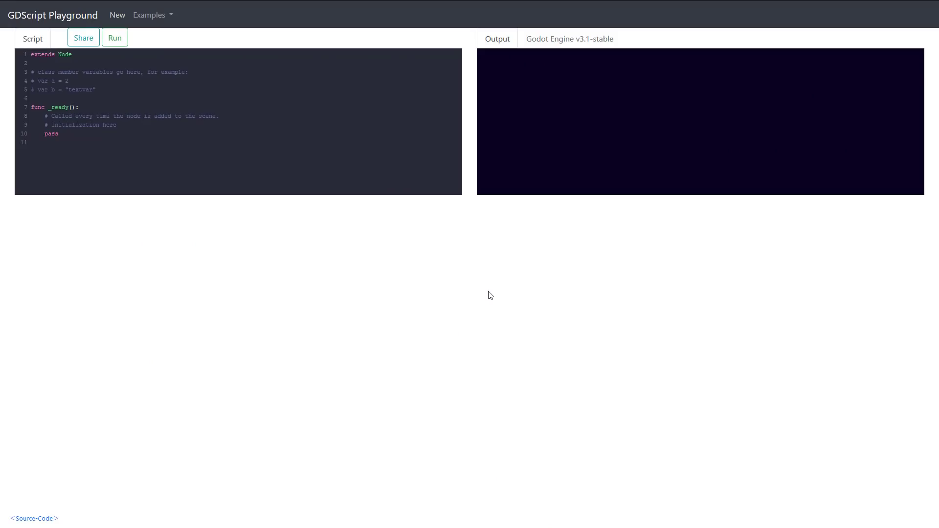
mouse_move(416, 224)
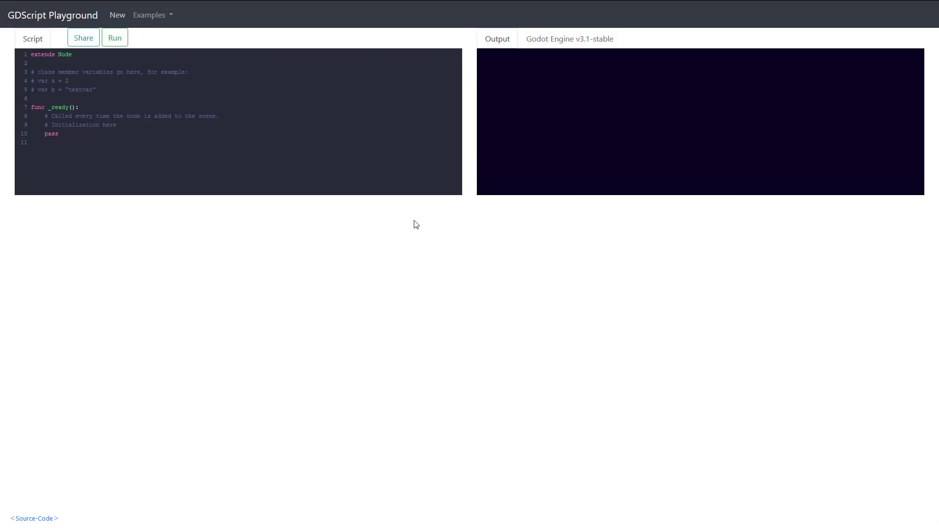
mouse_move(149, 14)
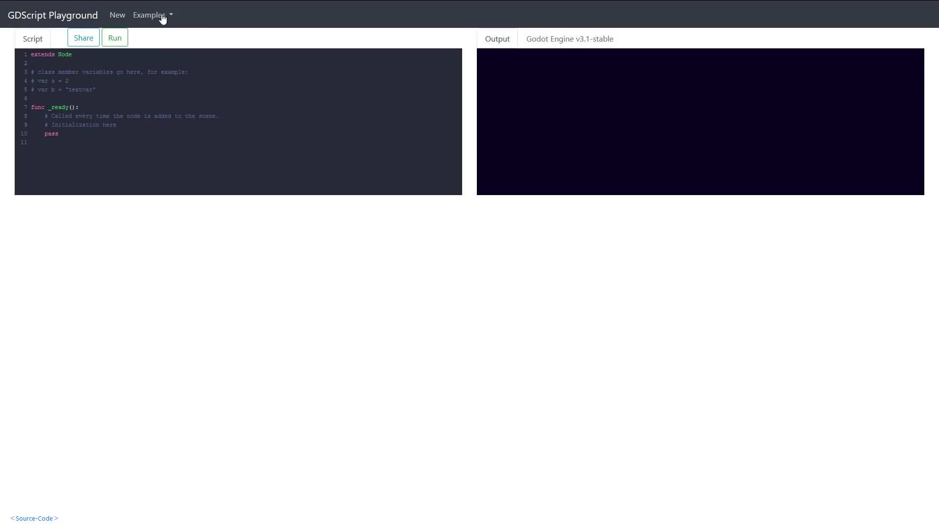
Step: Load the Hello World example from the Examples list into the script editor
click(149, 15)
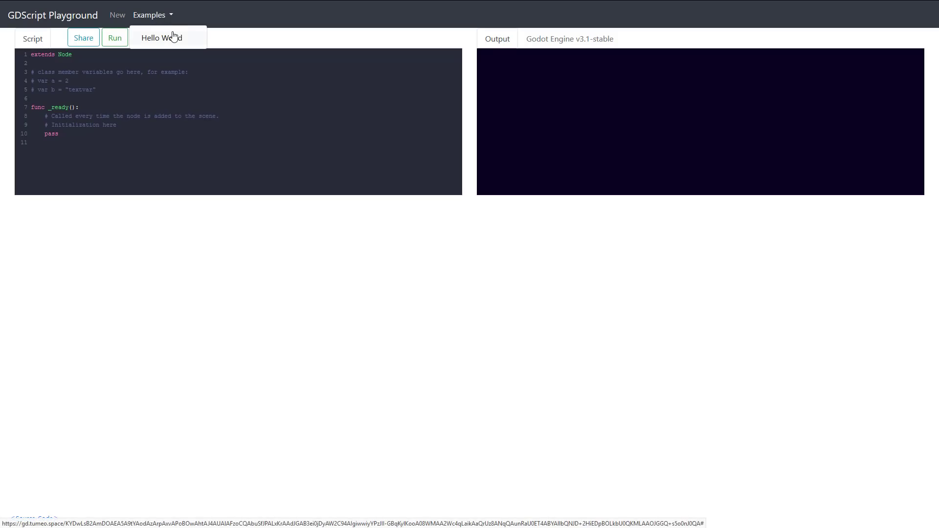
click(161, 37)
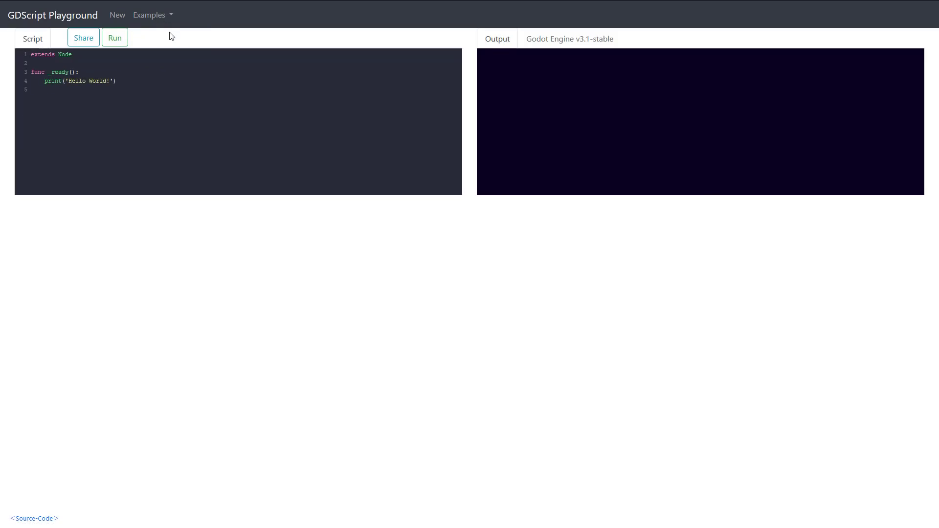
mouse_move(143, 43)
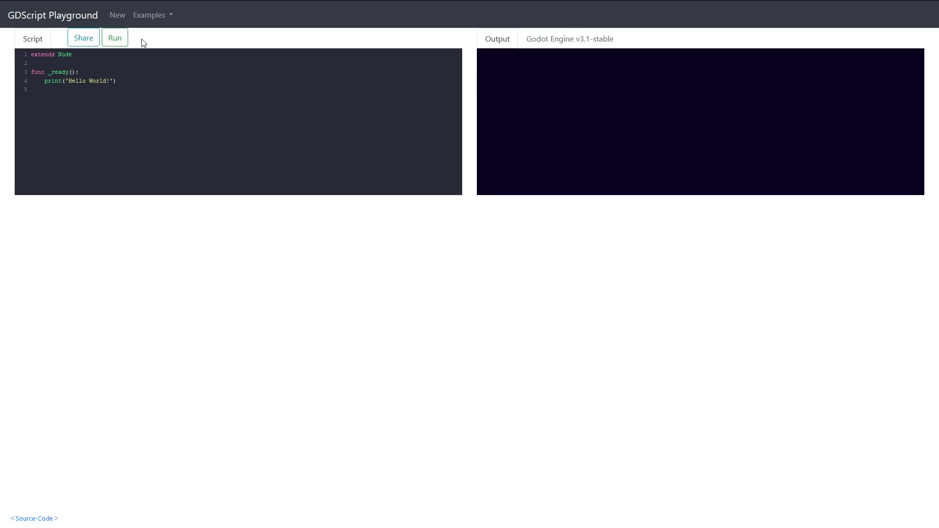
mouse_move(114, 38)
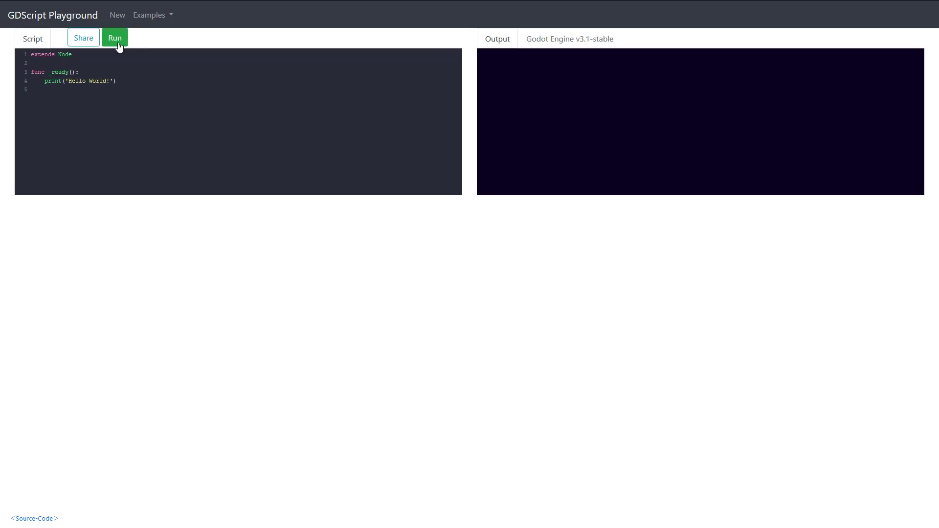
mouse_move(519, 43)
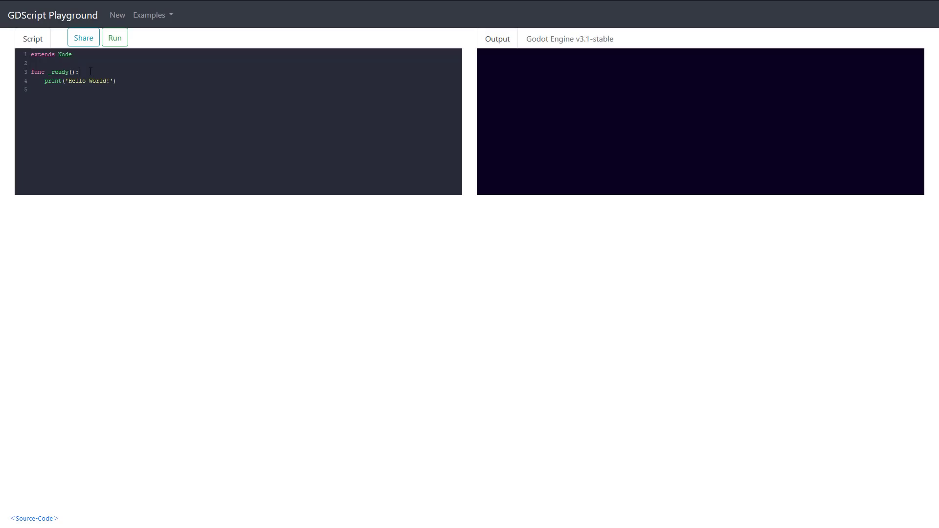
Step: Wrap the print in 'for i in range(10):' and run it, getting an 'Expected end of statement' error
text(for i i)
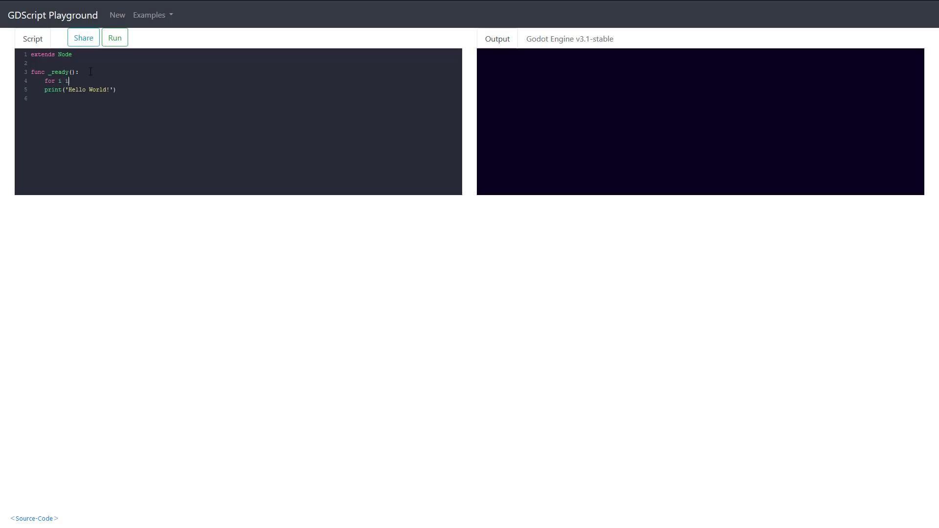
text(n range(1)
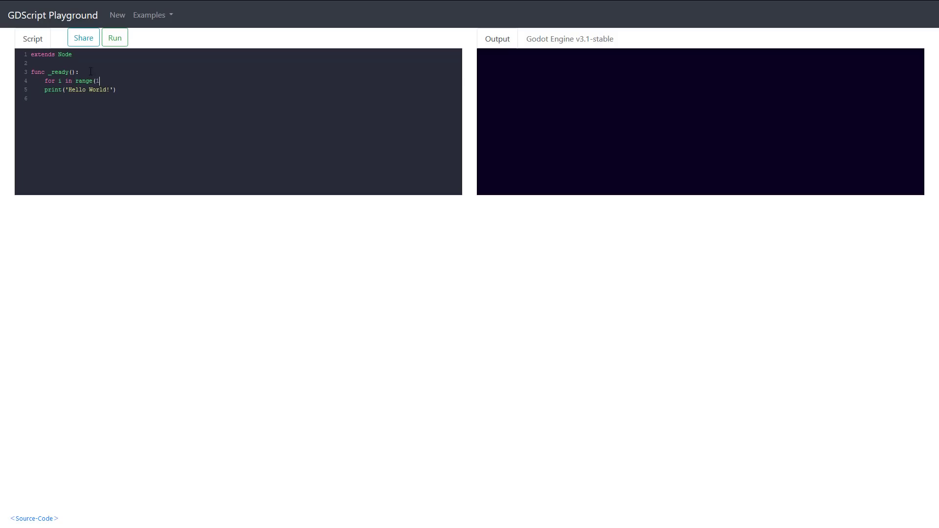
text(0):)
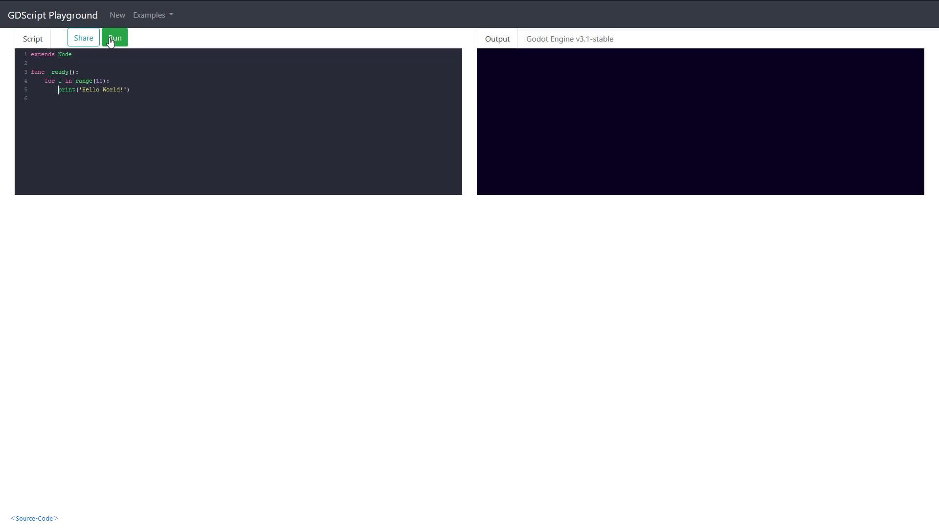
click(114, 38)
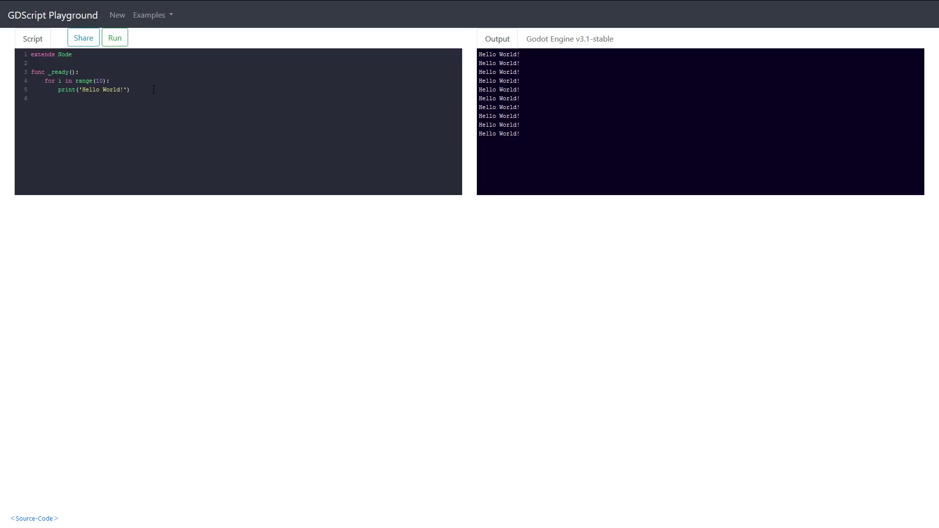
click(114, 38)
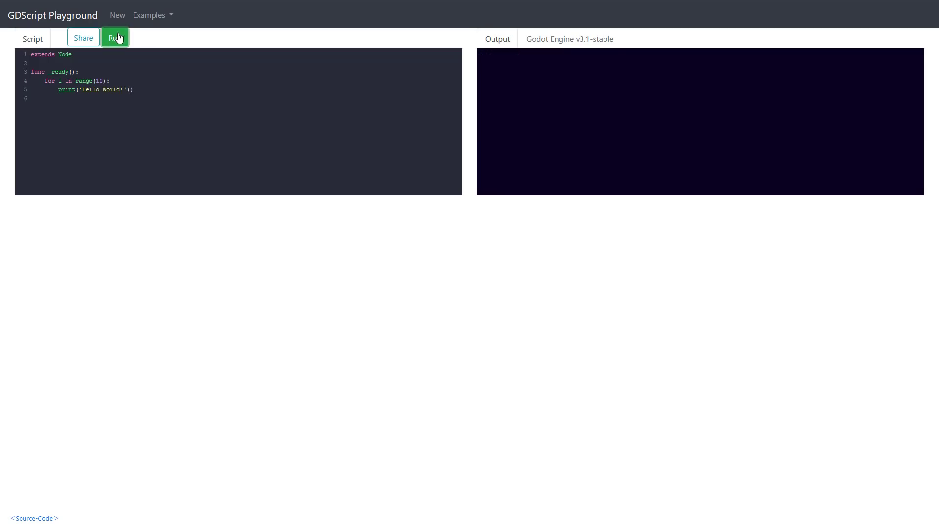
click(115, 37)
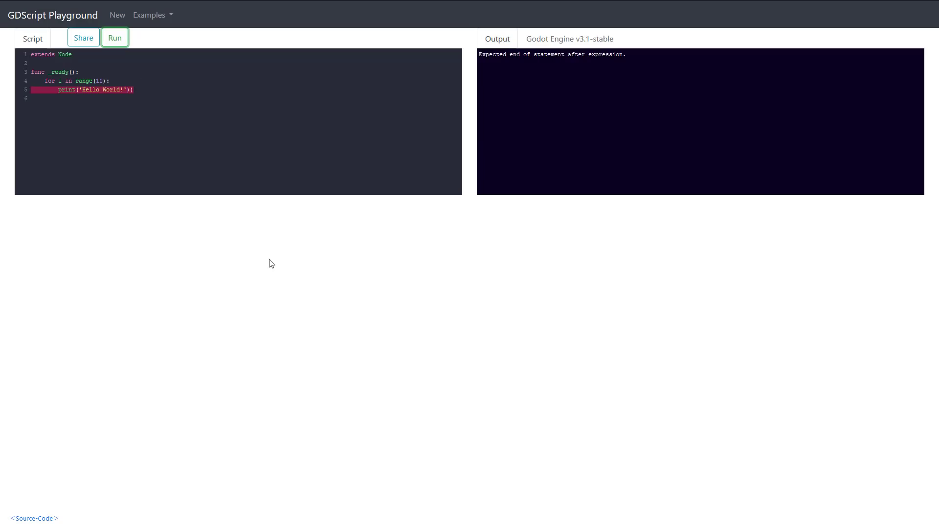
mouse_move(283, 269)
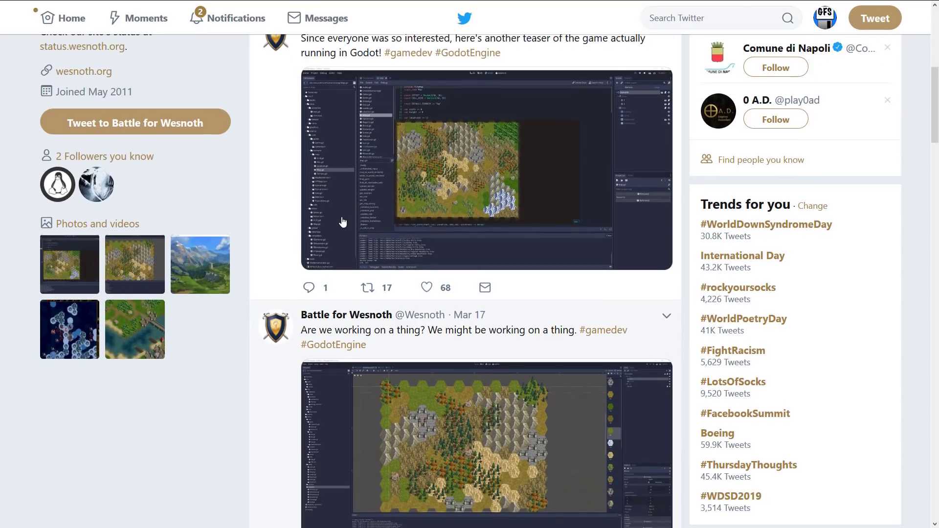
scroll(down, 3)
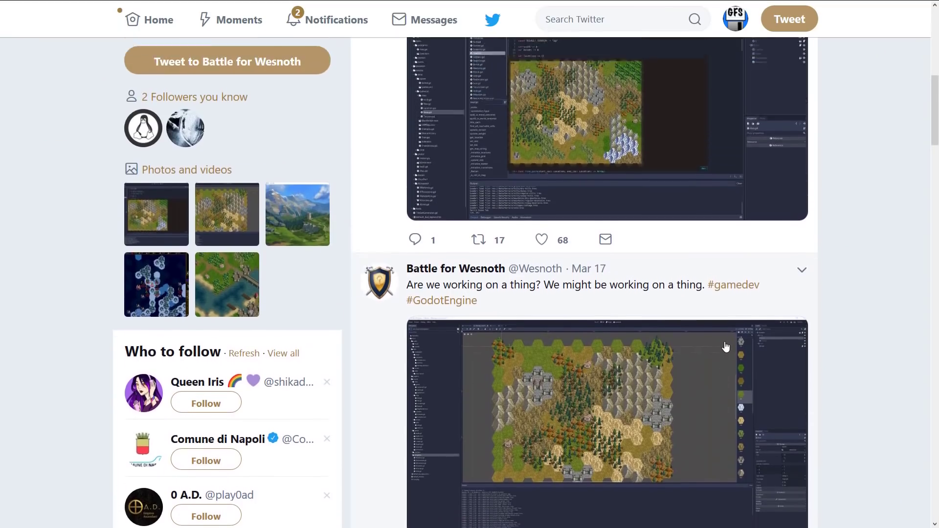
scroll(up, 3)
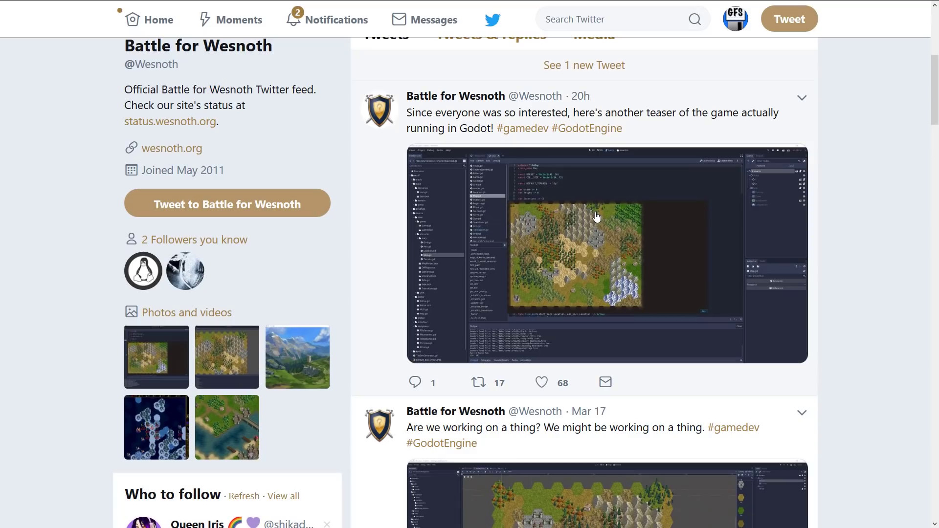
mouse_move(602, 217)
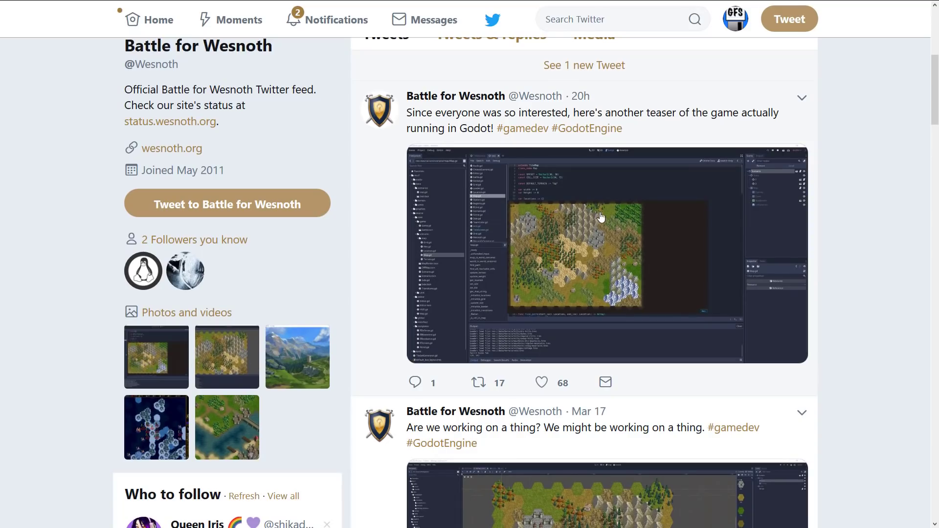
mouse_move(864, 219)
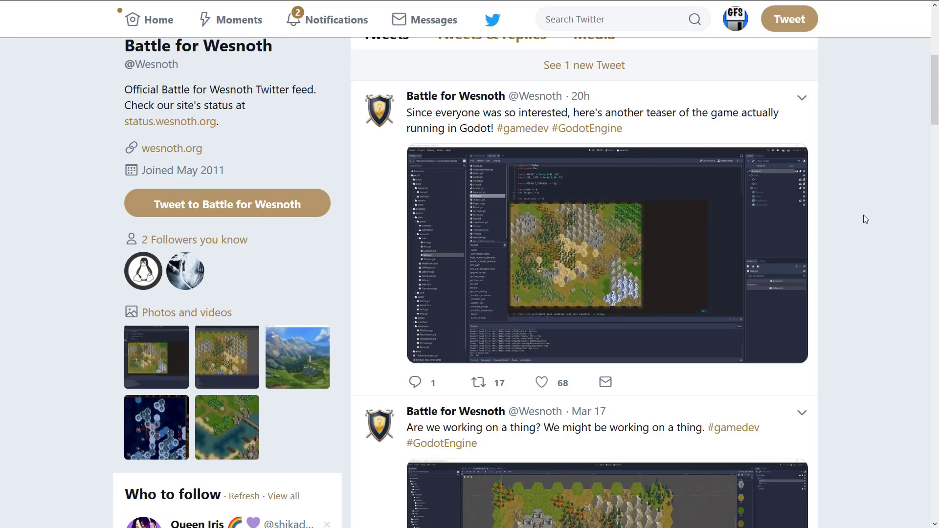
Step: Go to wesnoth.org from the profile and scroll down past the trailer to the Features section
click(173, 148)
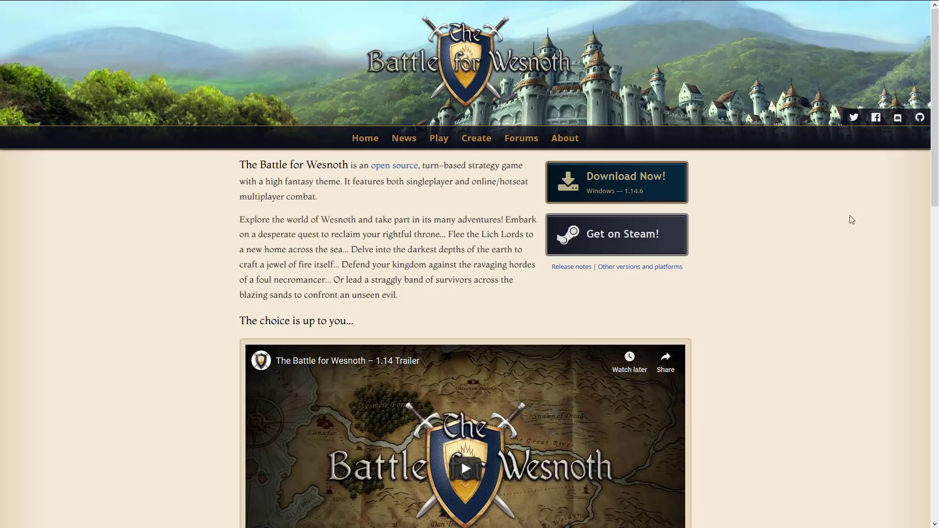
scroll(down, 3)
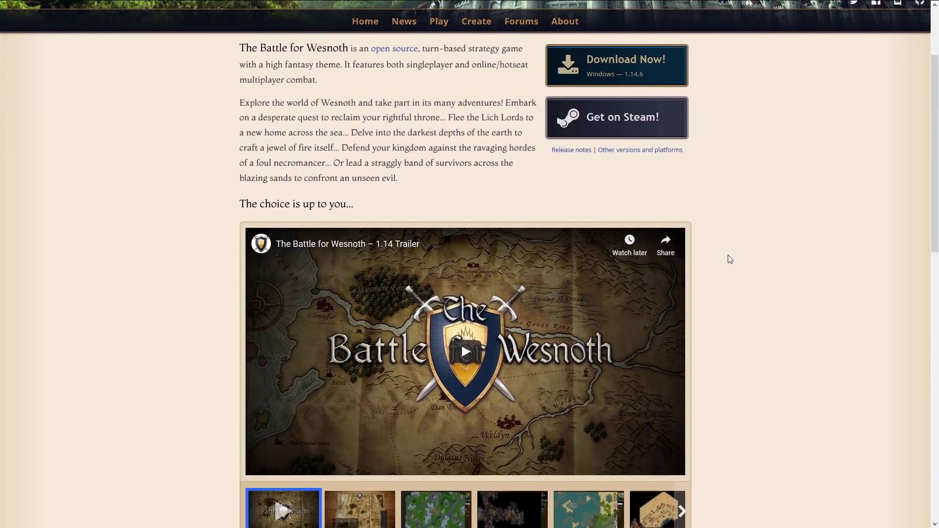
scroll(down, 3)
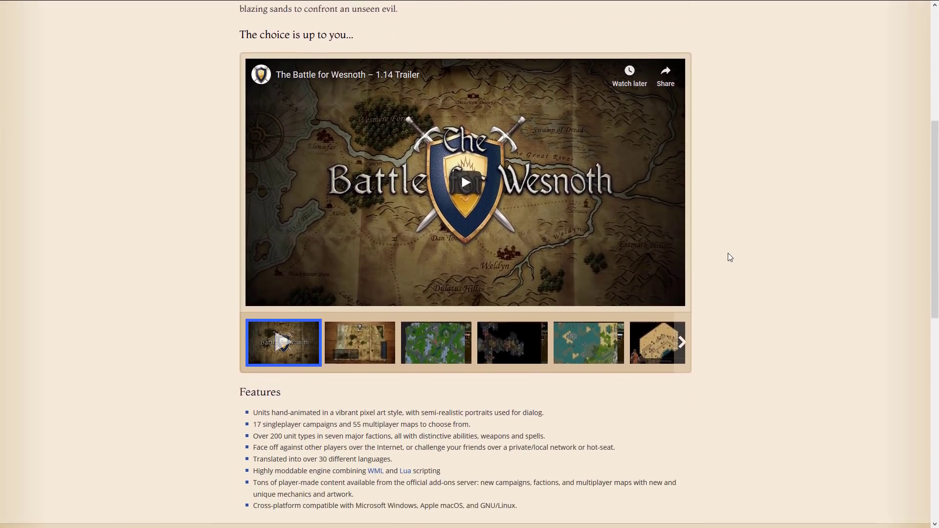
scroll(down, 3)
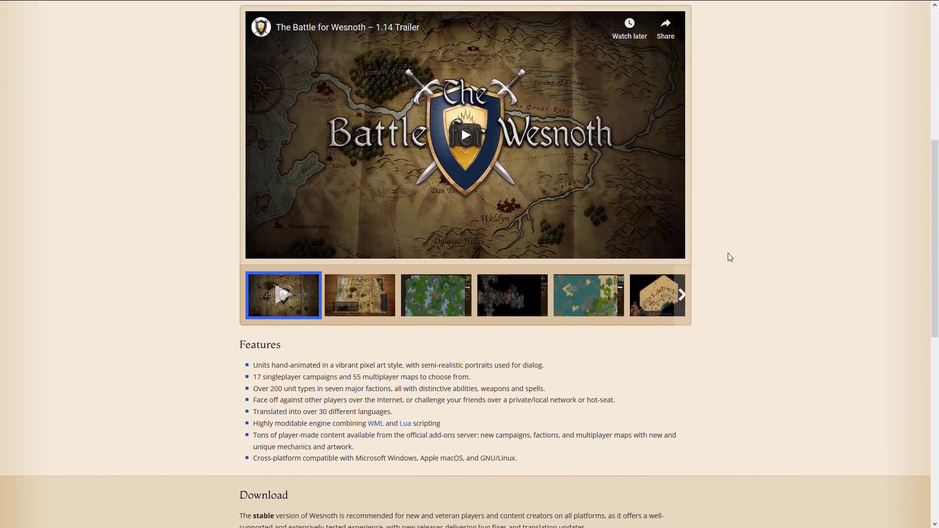
scroll(up, 3)
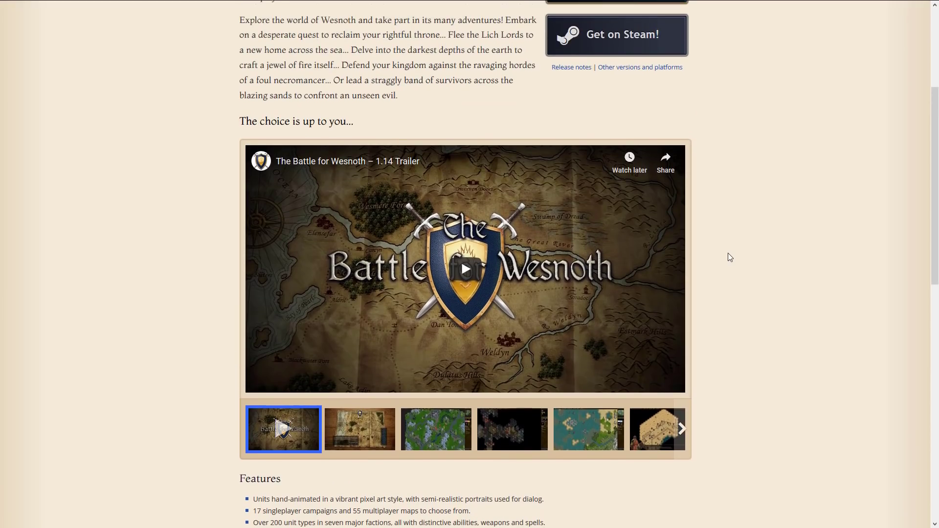
scroll(down, 3)
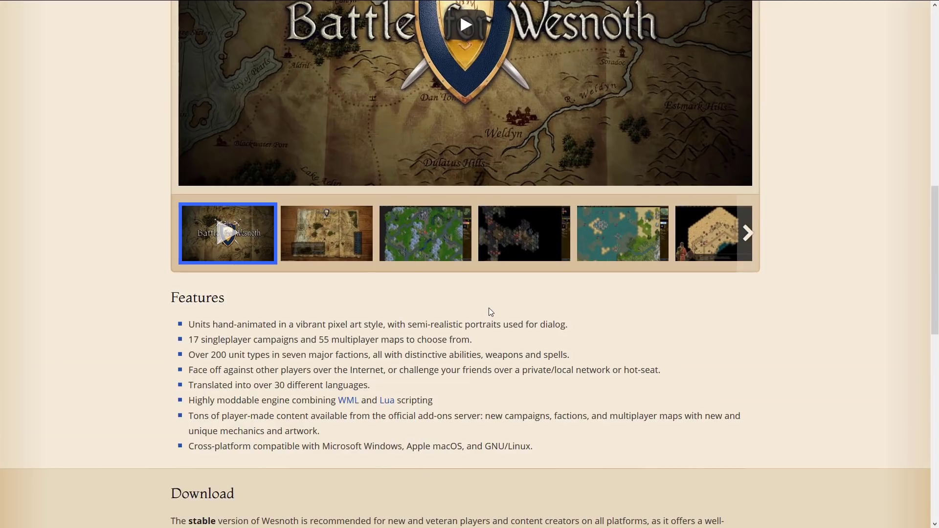
scroll(down, 3)
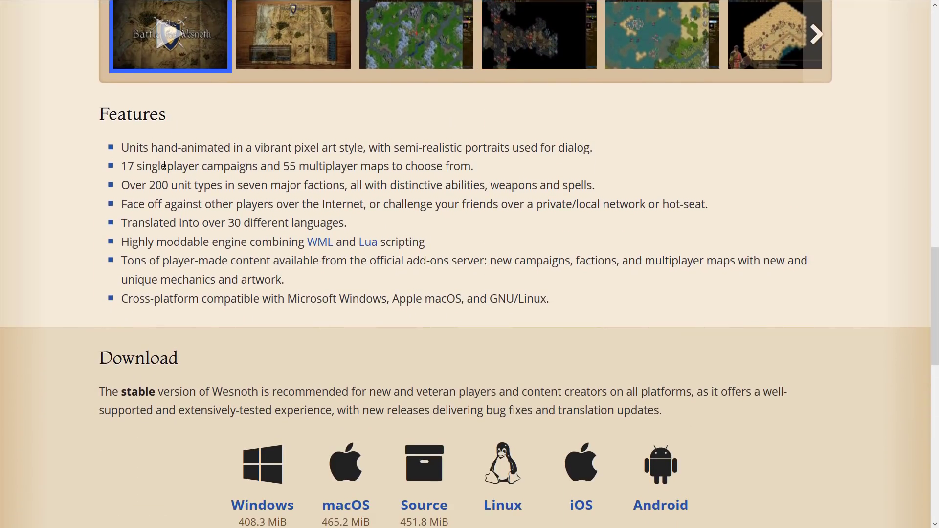
mouse_move(85, 161)
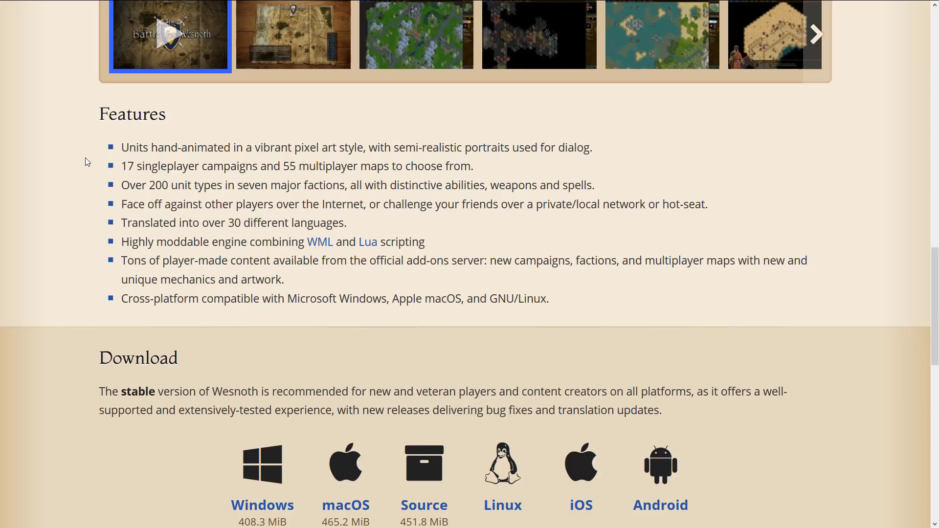
Step: Scroll back up the Wesnoth homepage to the trailer at the top
scroll(up, 3)
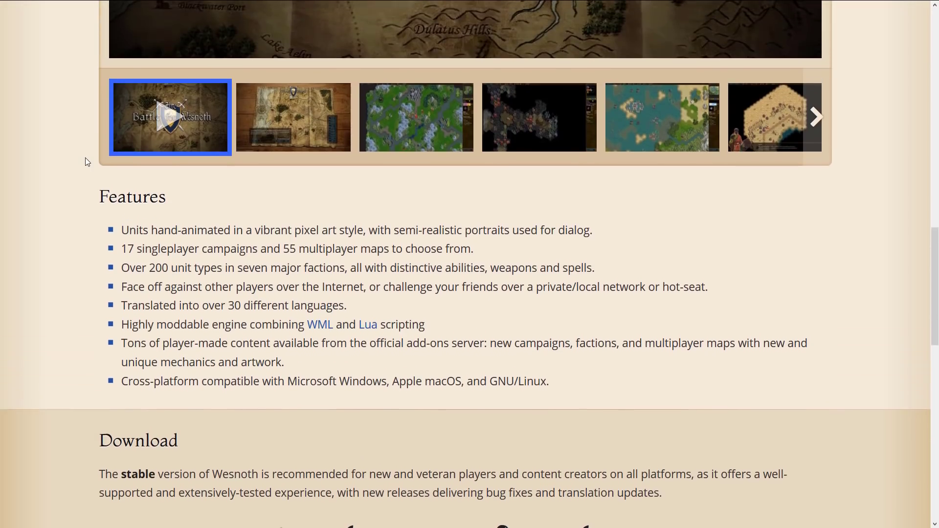
scroll(up, 3)
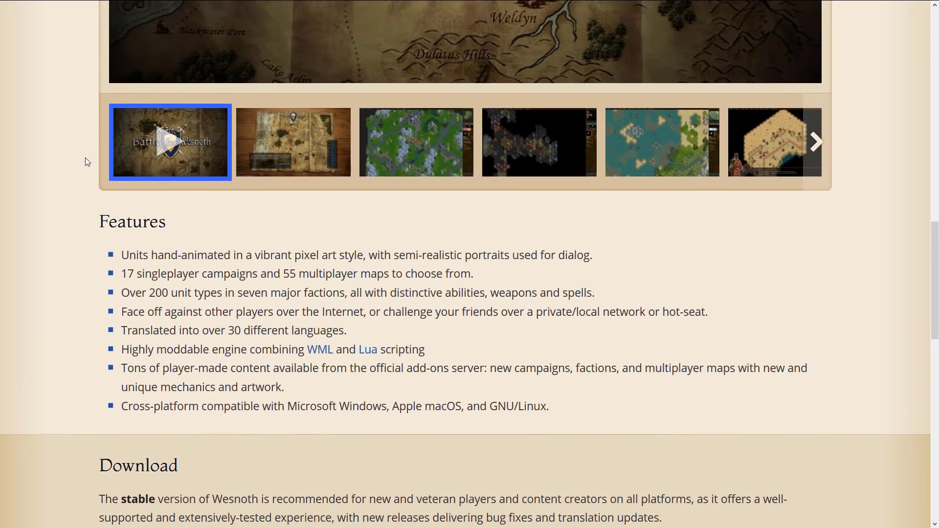
scroll(up, 3)
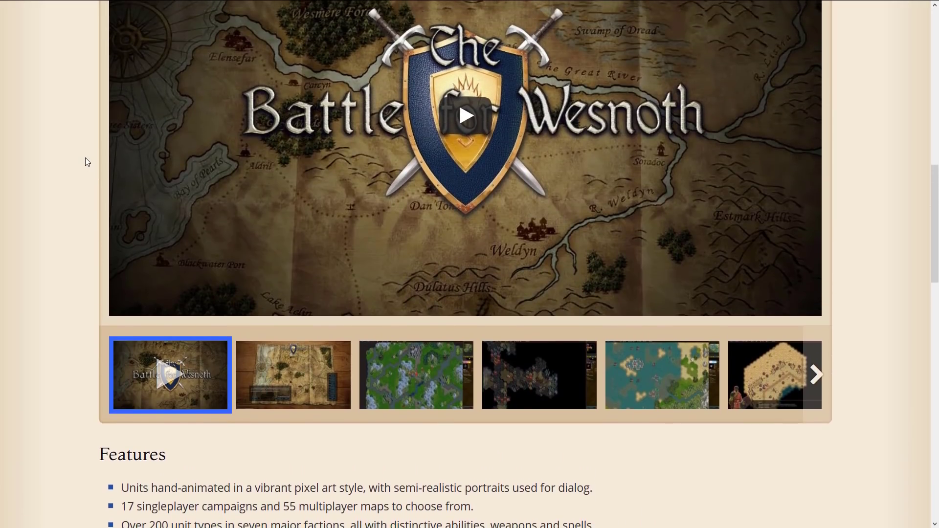
scroll(up, 3)
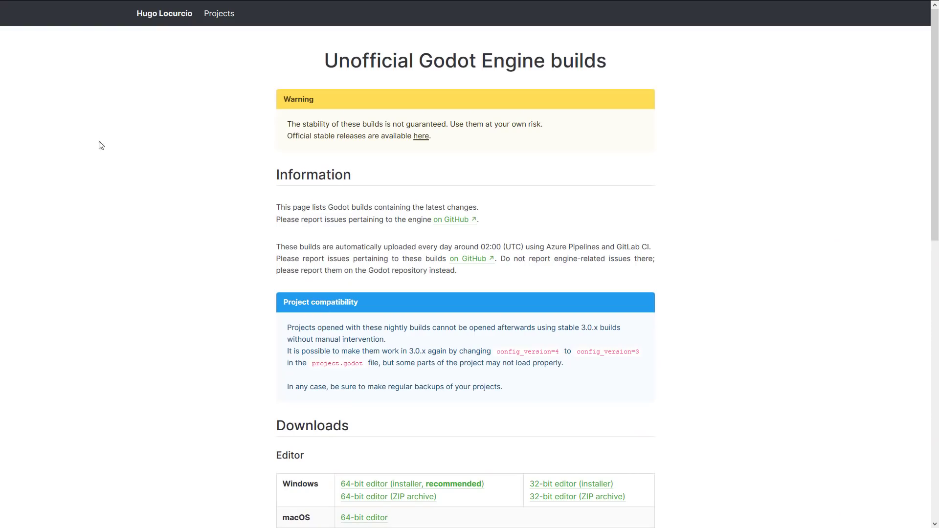
Step: Zoom in on the Unofficial Godot builds page and scroll past its warning and information notes
key(ctrl+plus)
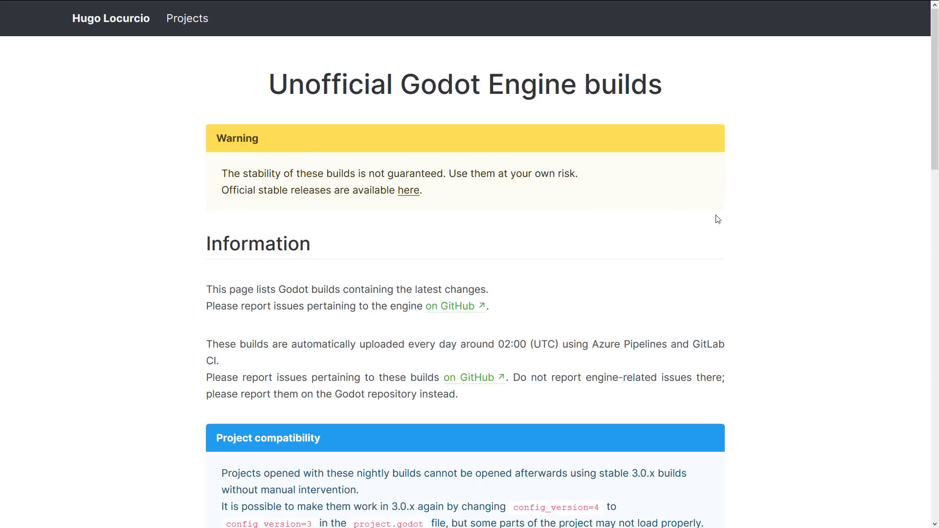
mouse_move(790, 228)
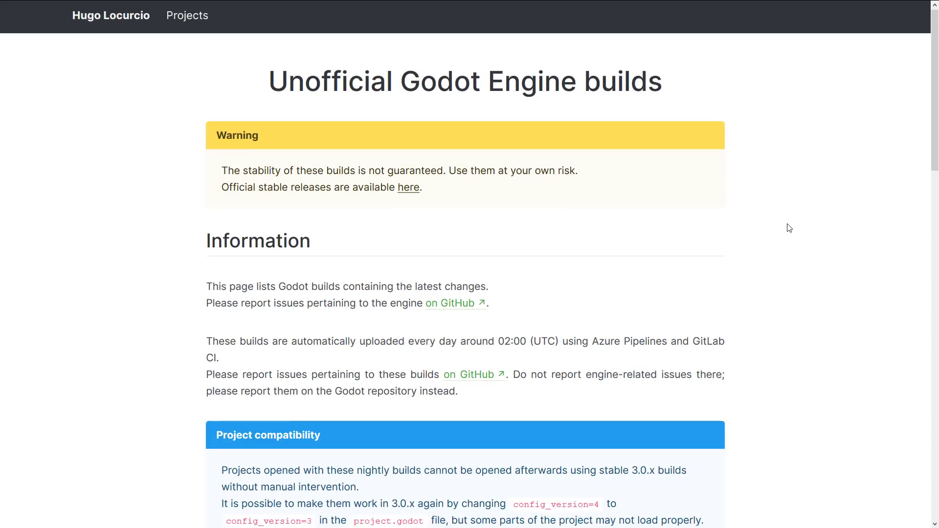
scroll(down, 3)
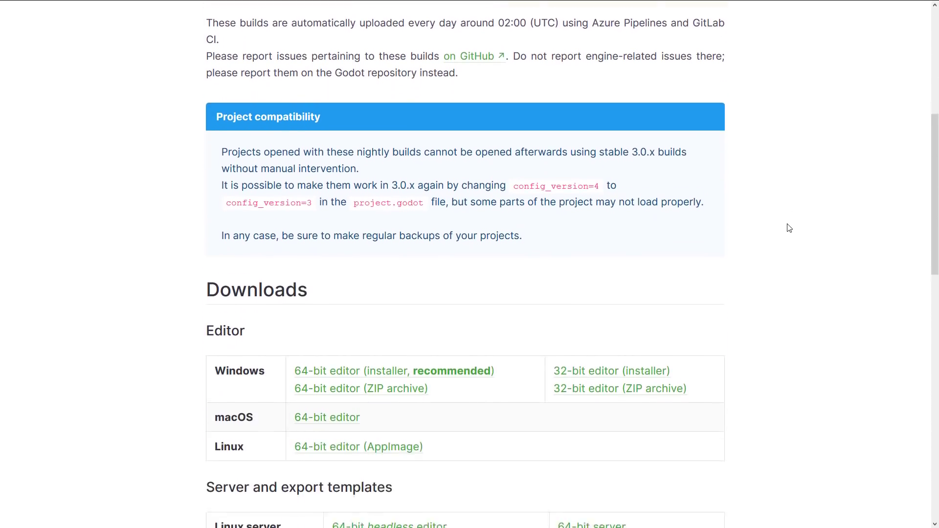
scroll(down, 3)
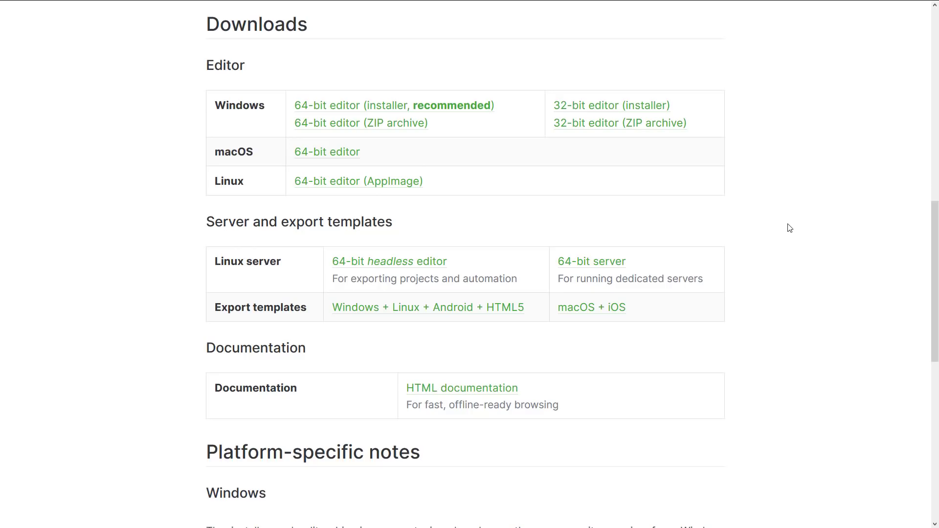
mouse_move(263, 385)
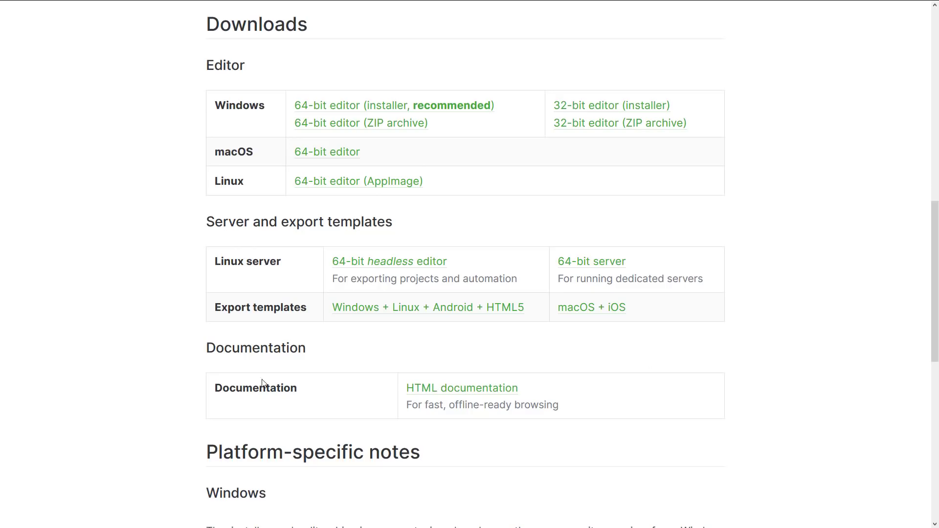
mouse_move(184, 304)
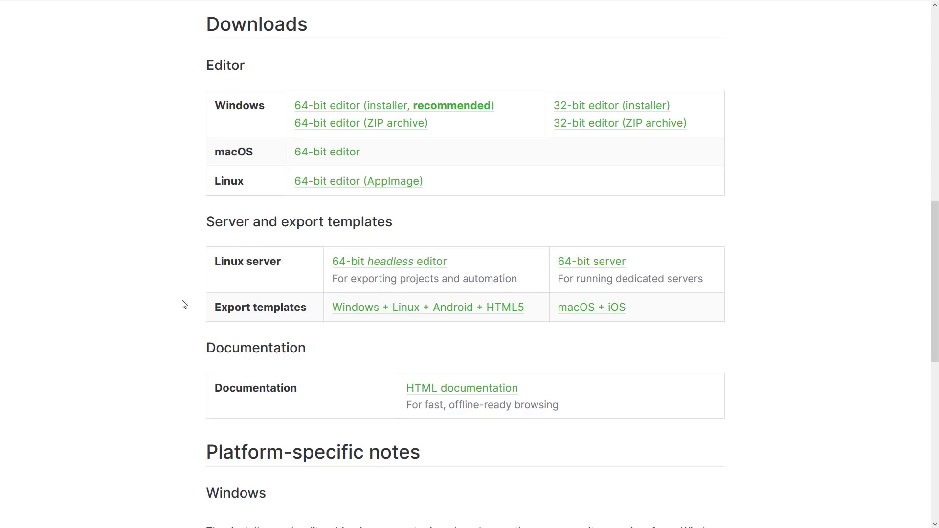
mouse_move(67, 233)
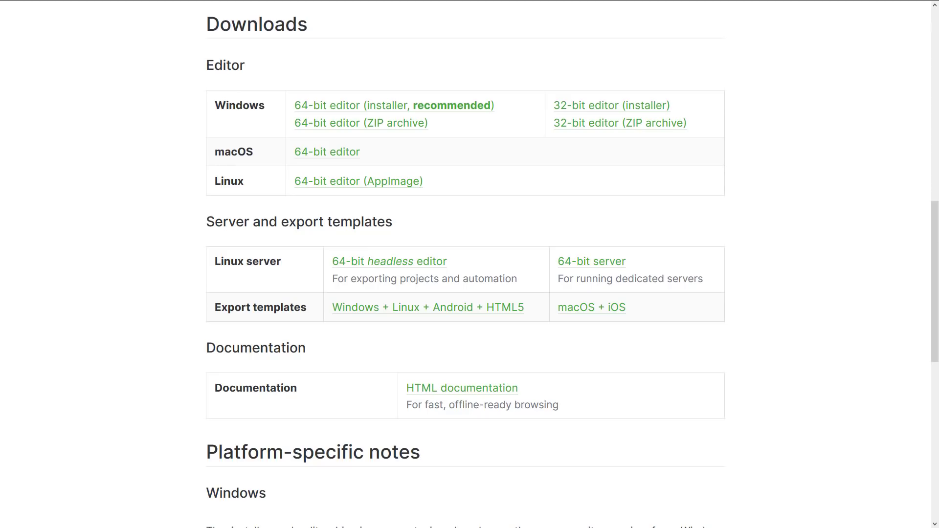
mouse_move(24, 28)
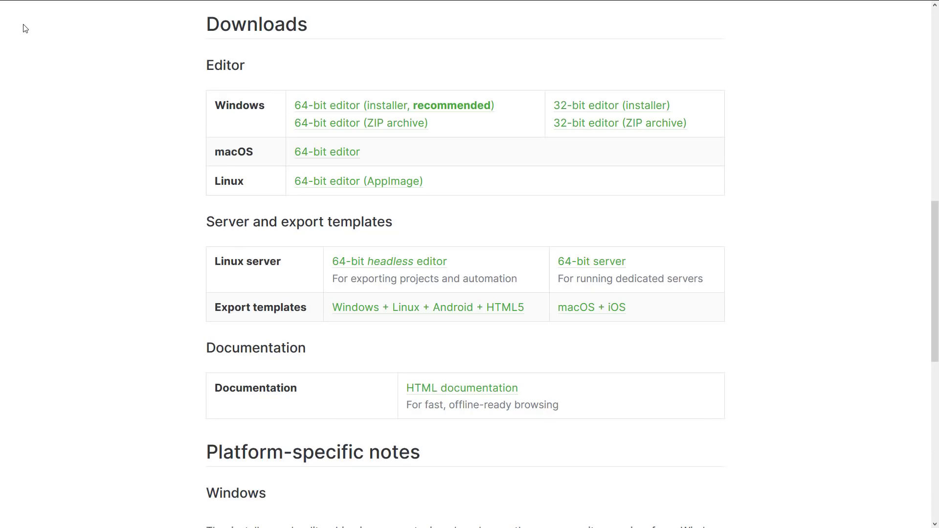